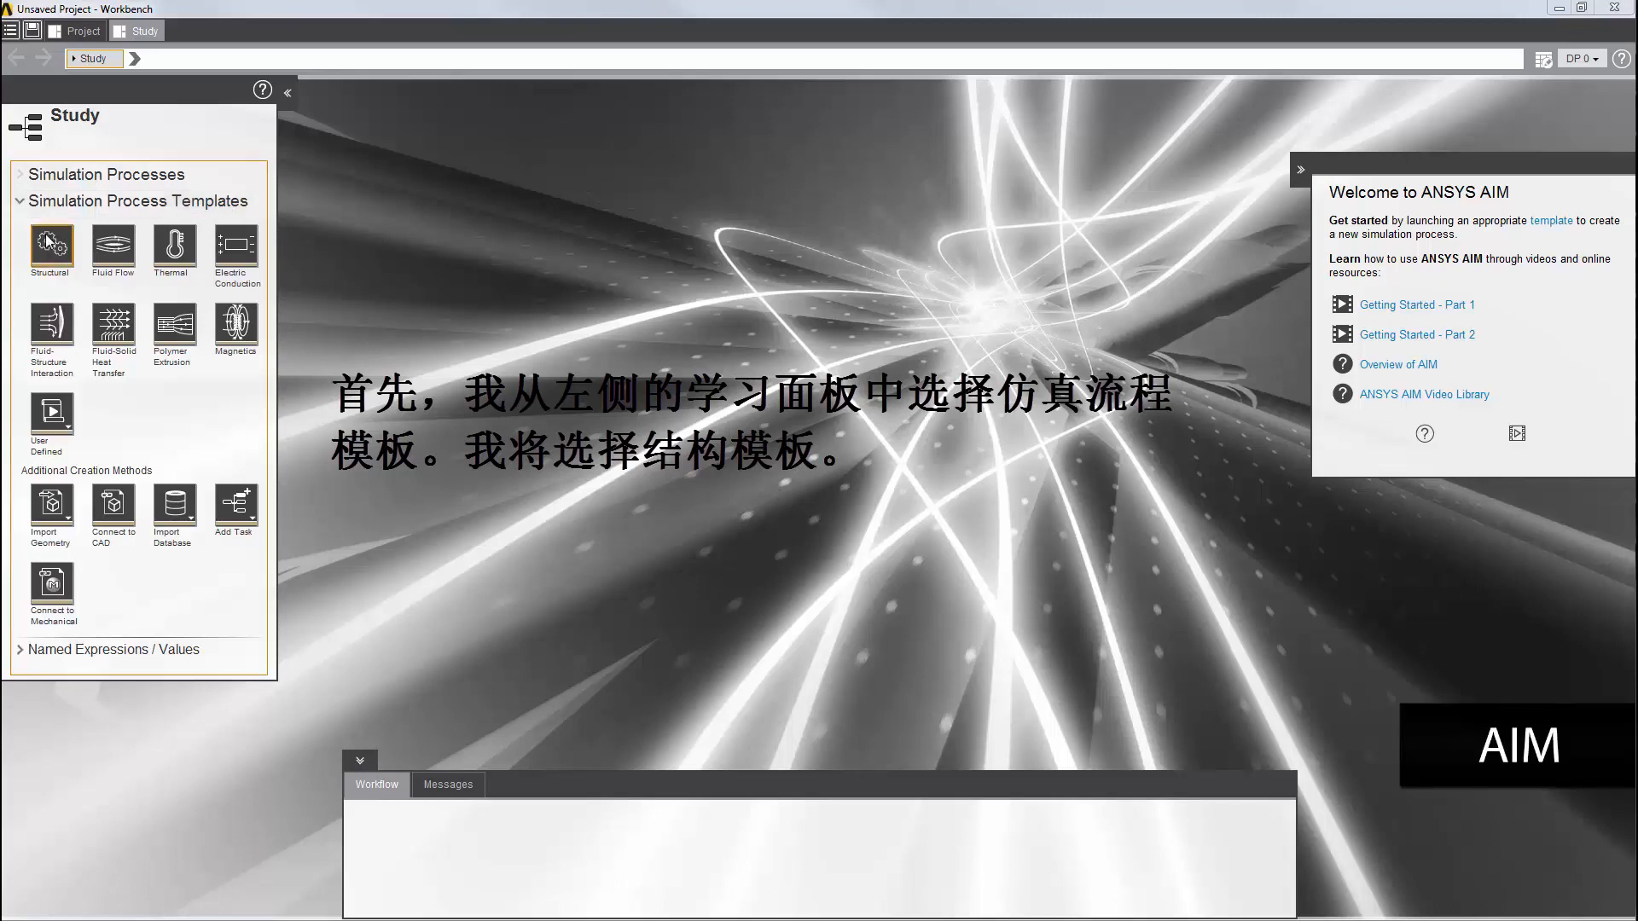
Step: Create a Structural simulation process with default options: import geometry, Static, automatic contact detection
left_click(50, 242)
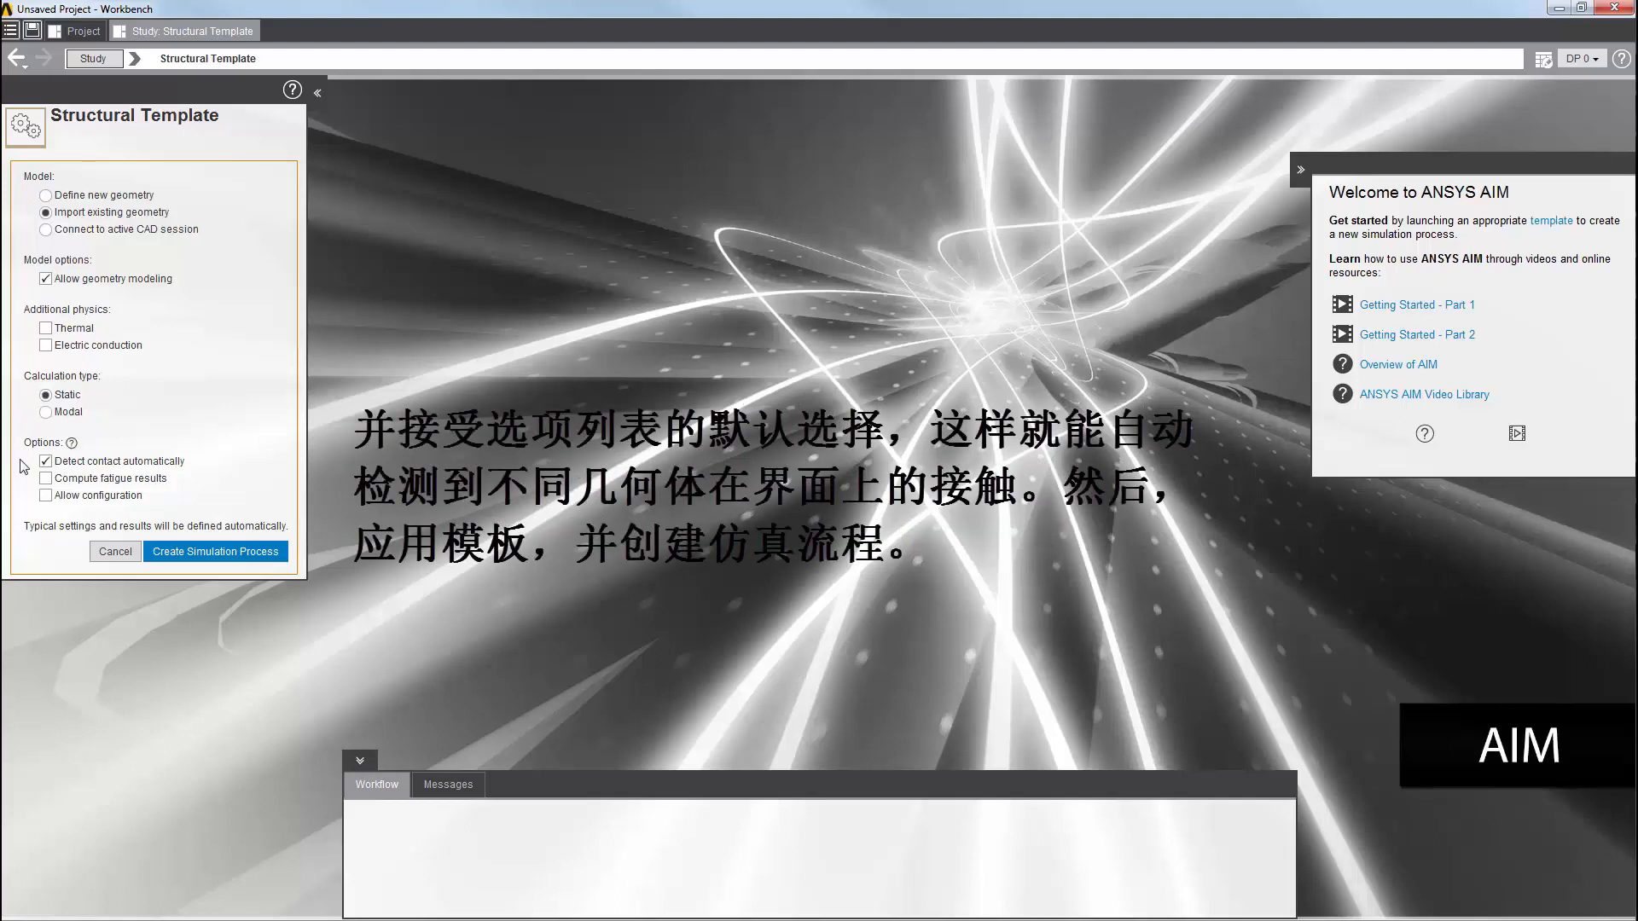
mouse_move(24, 466)
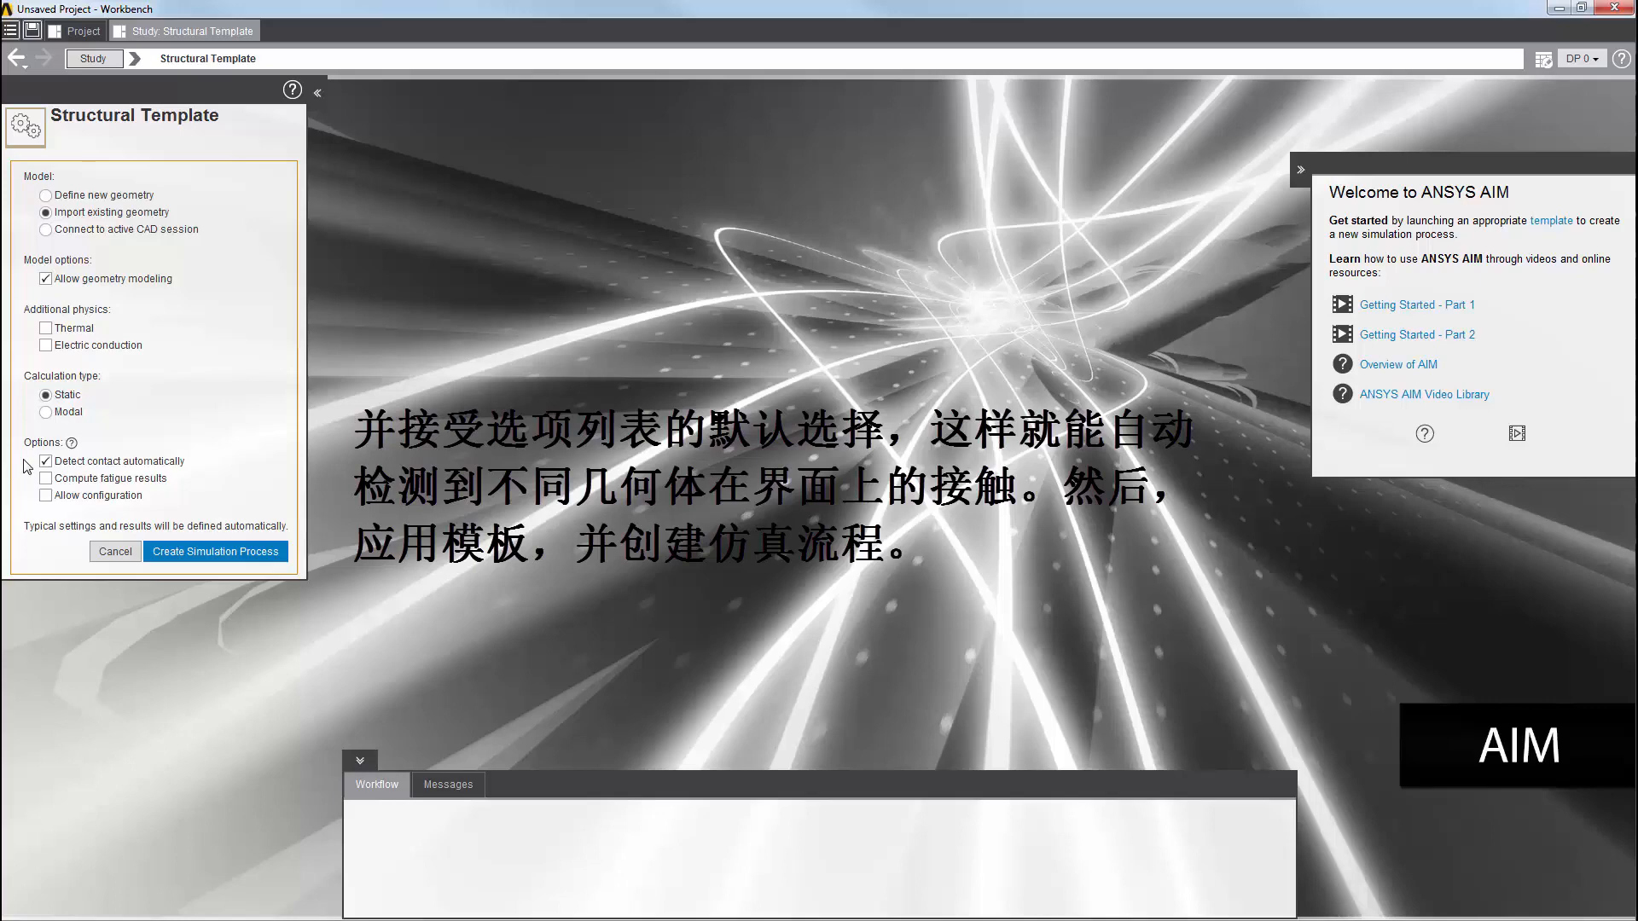
left_click(215, 551)
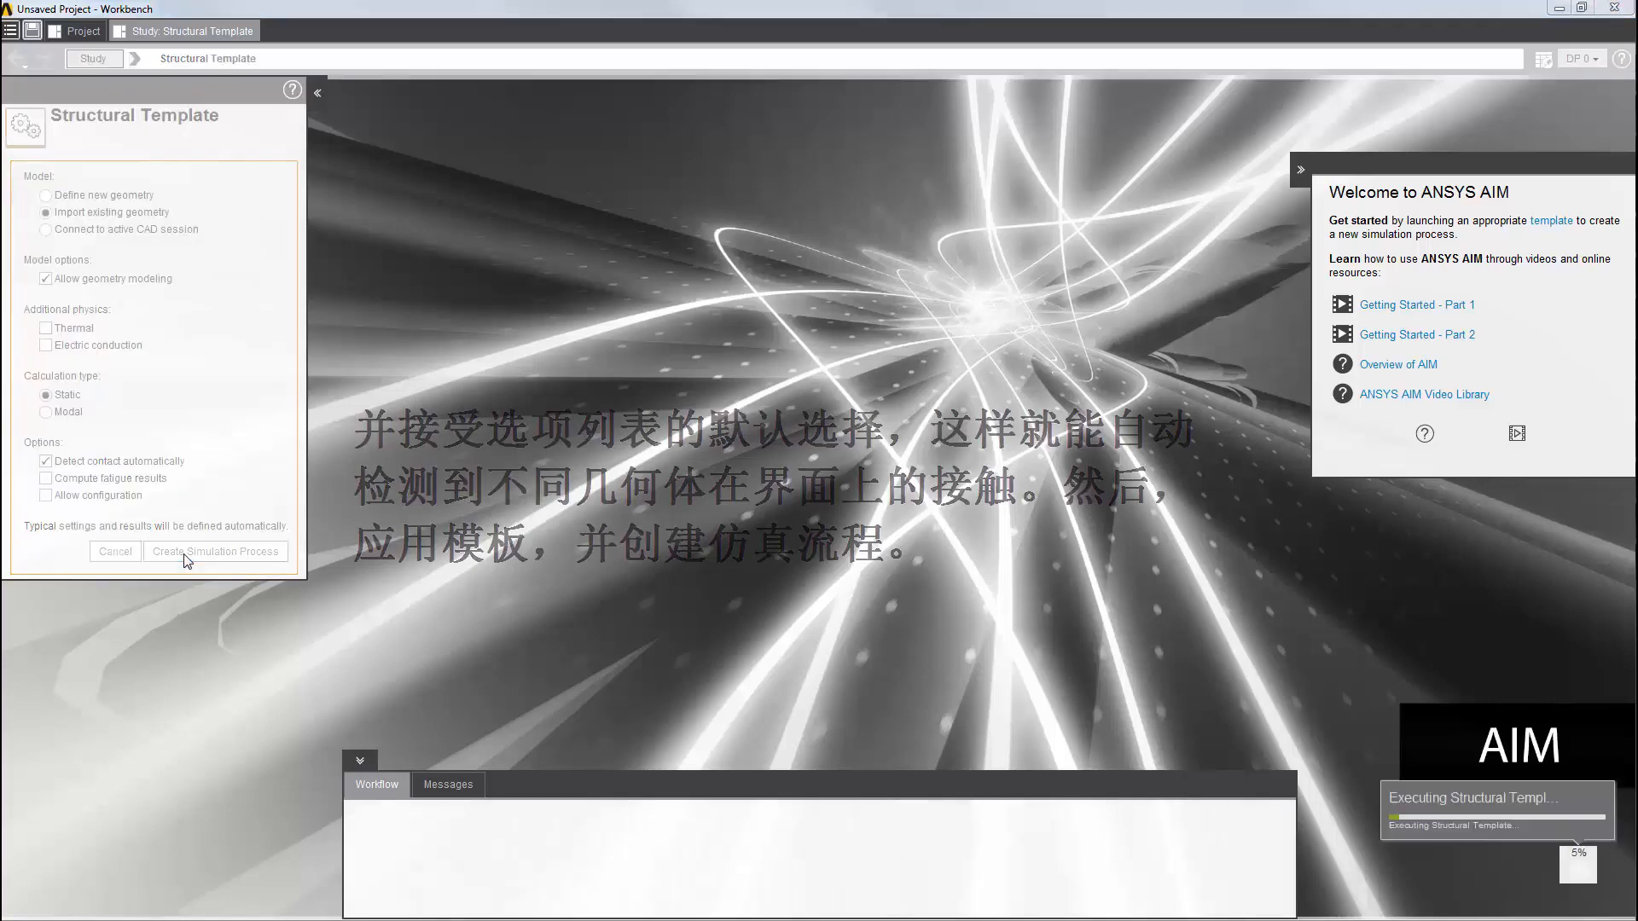
Step: Load the pipe_nx_mm_3_bodies.agdb geometry of the three-body bent pipe
left_click(215, 551)
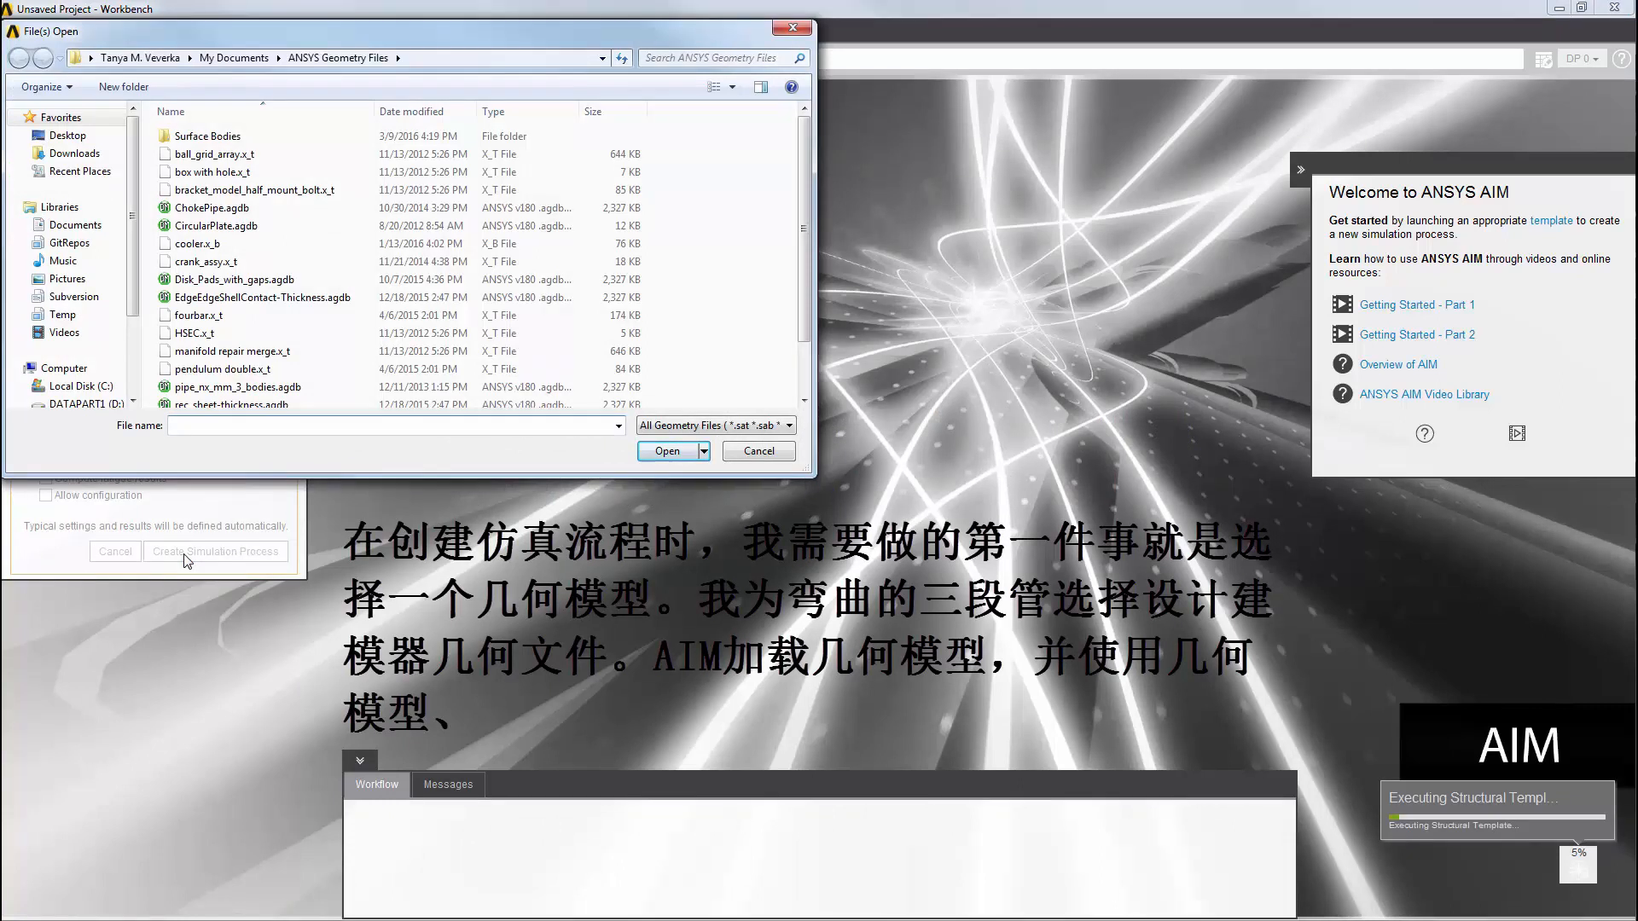
mouse_move(178, 448)
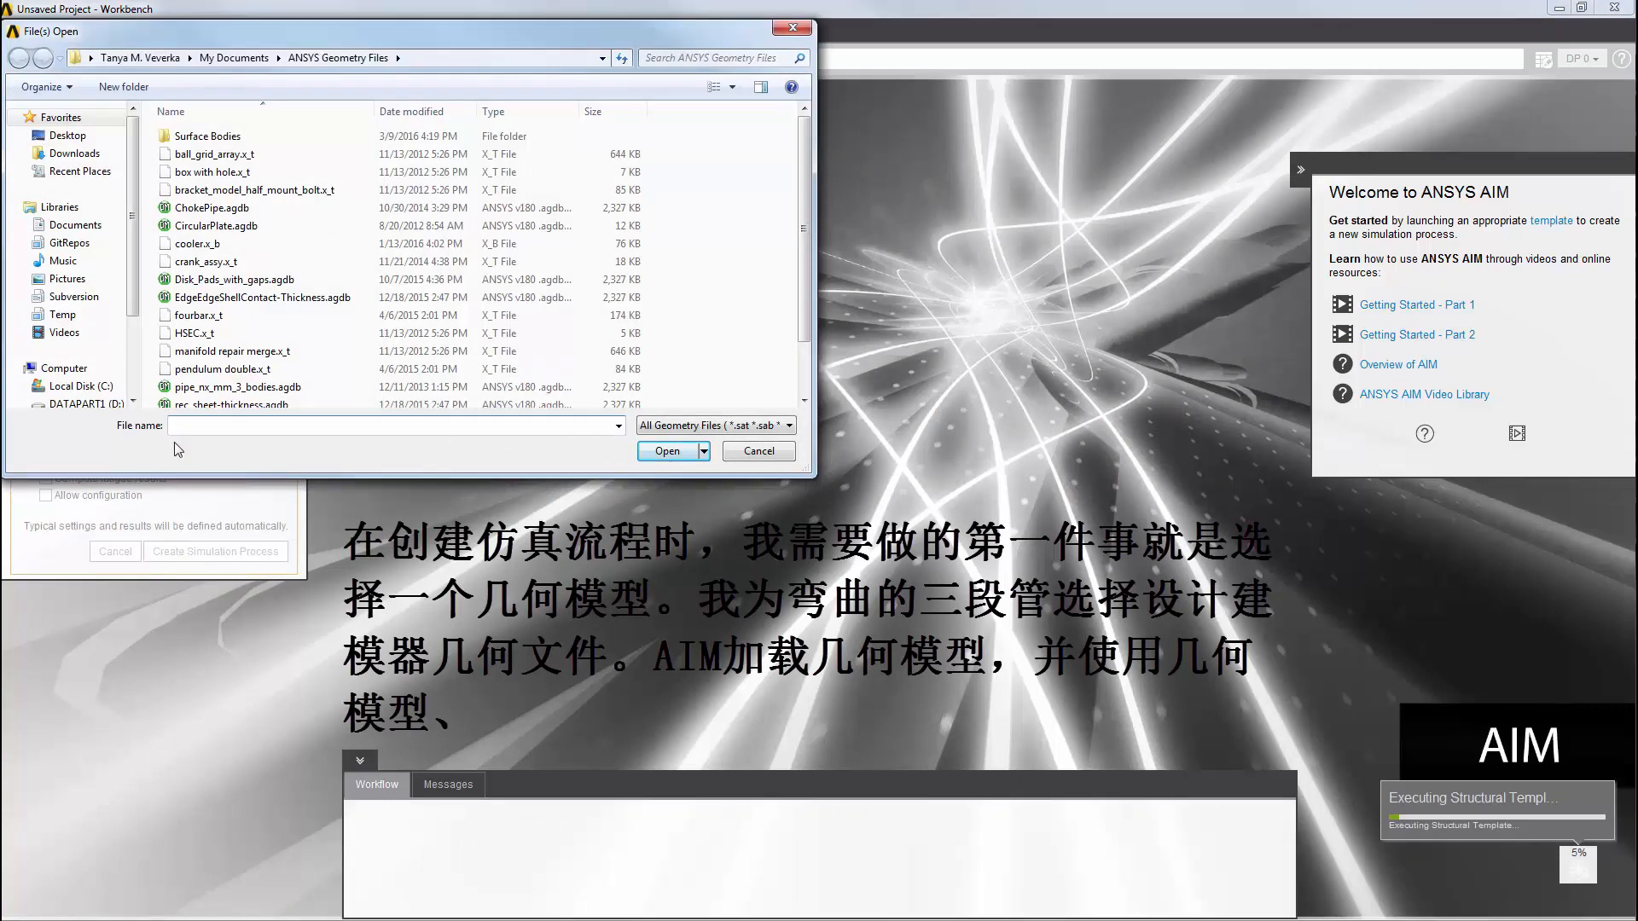
left_click(237, 387)
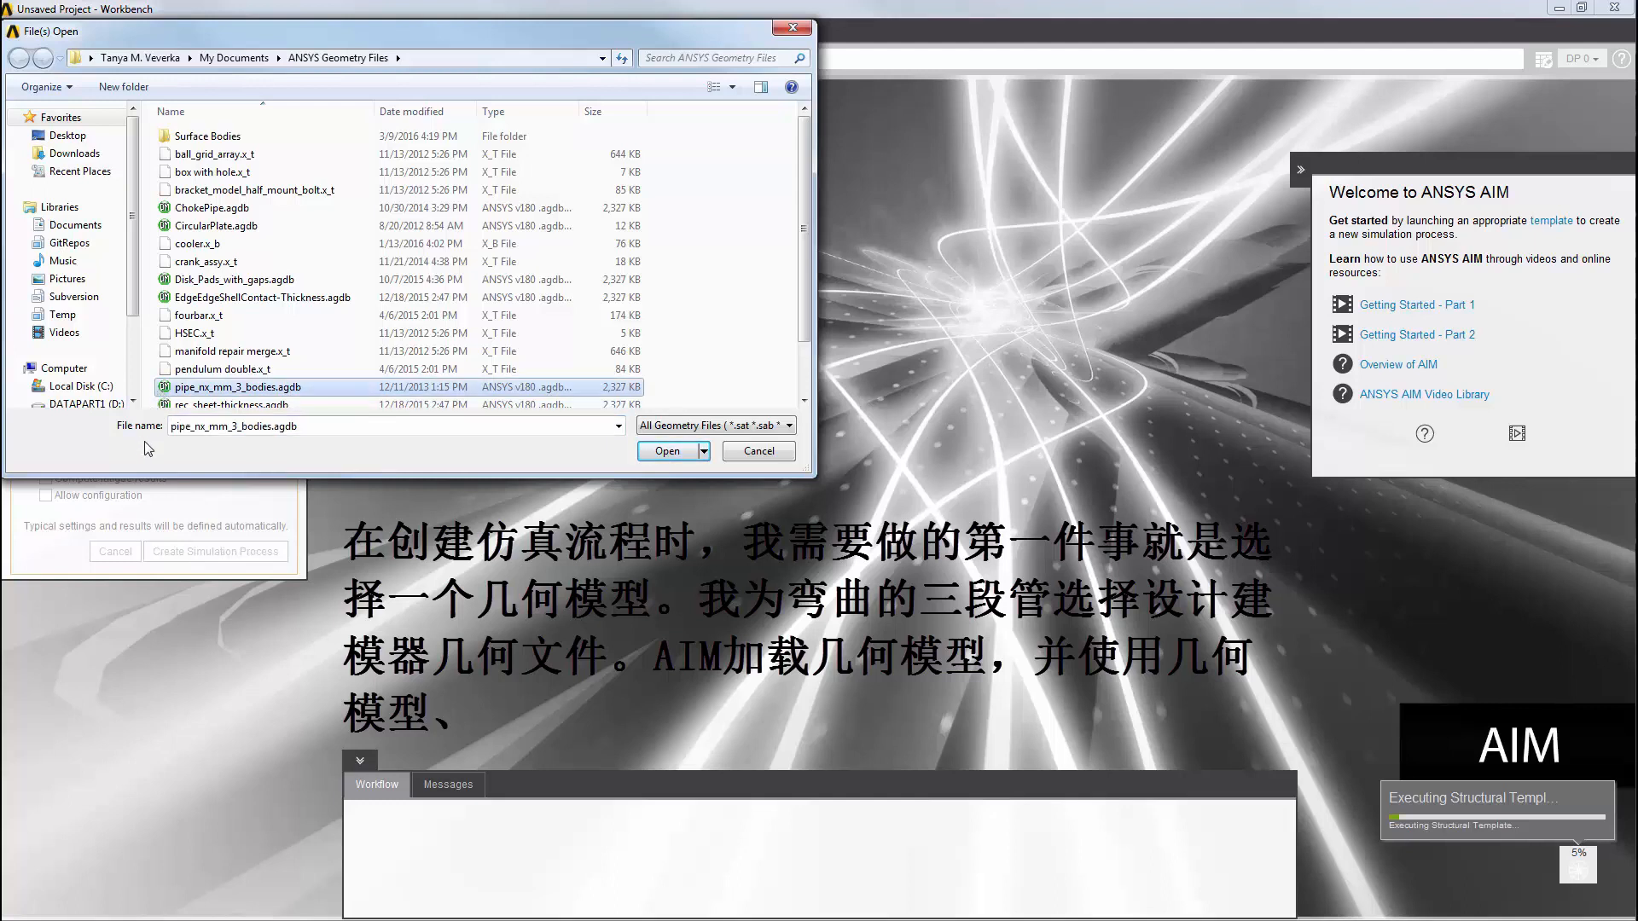
left_click(667, 450)
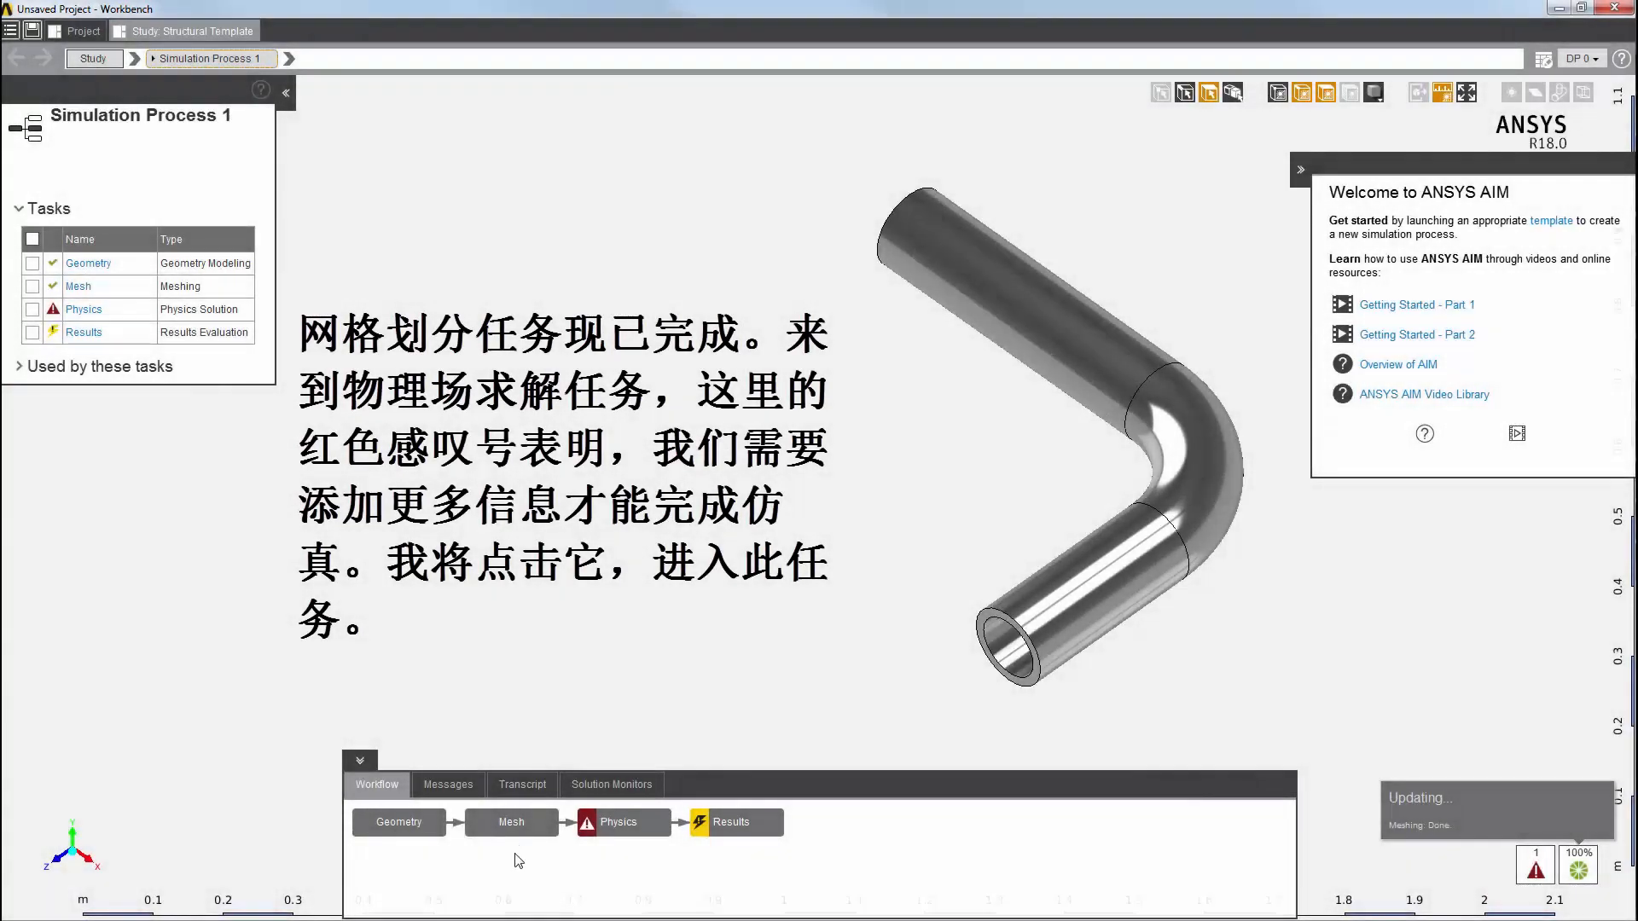
Step: Open the flagged Physics task from the Workflow panel to define loads and constraints
left_click(620, 822)
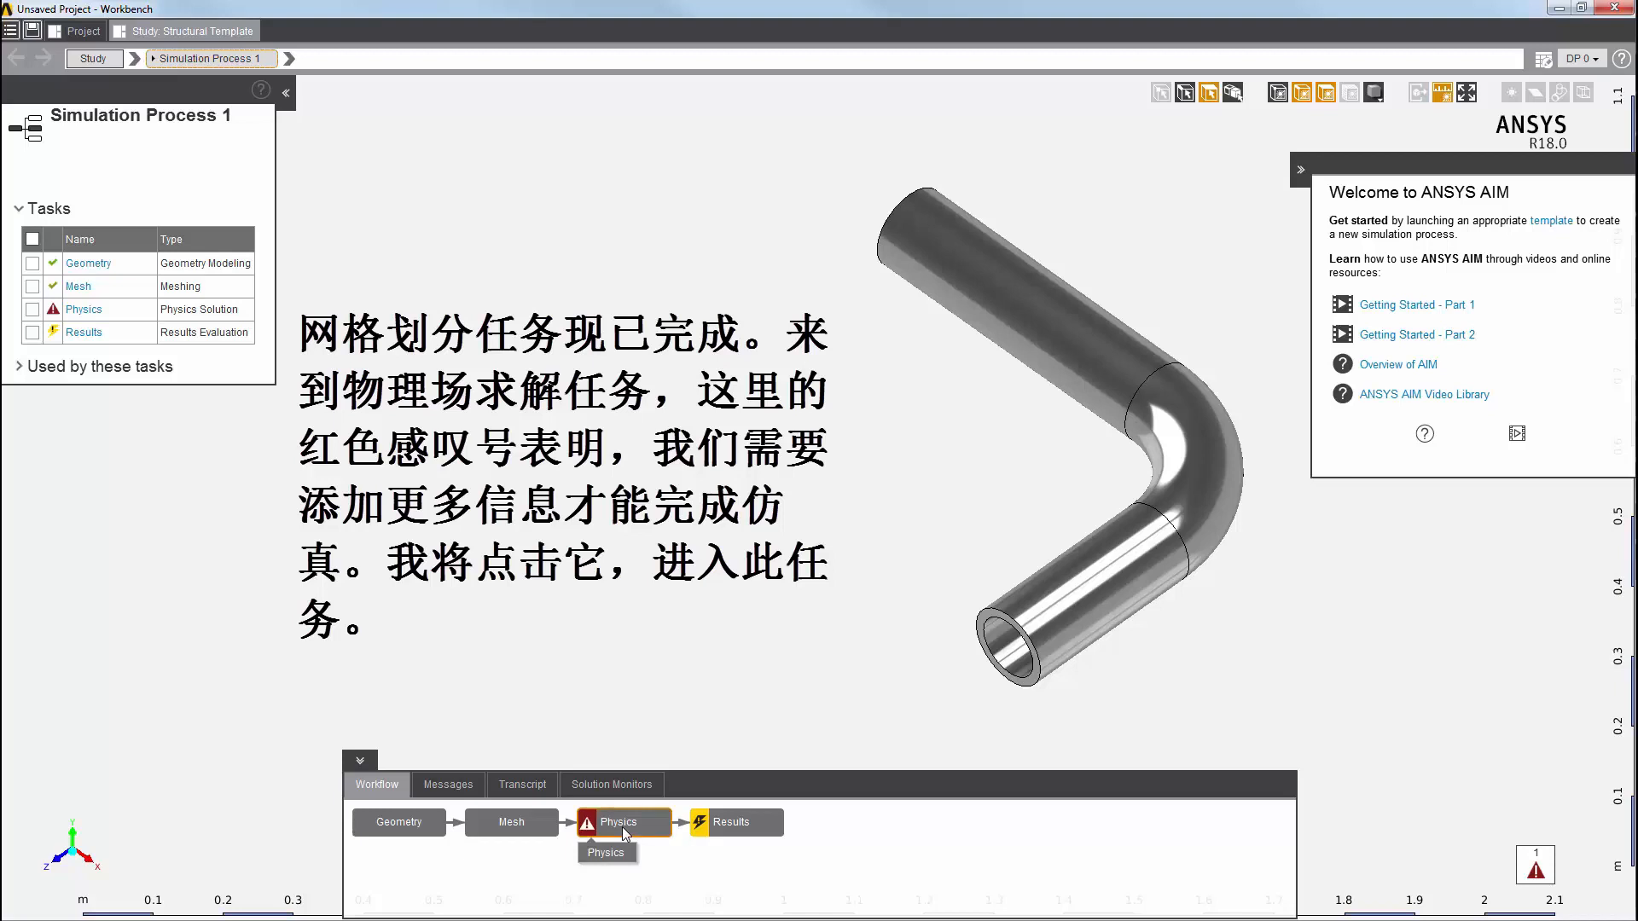
left_click(623, 822)
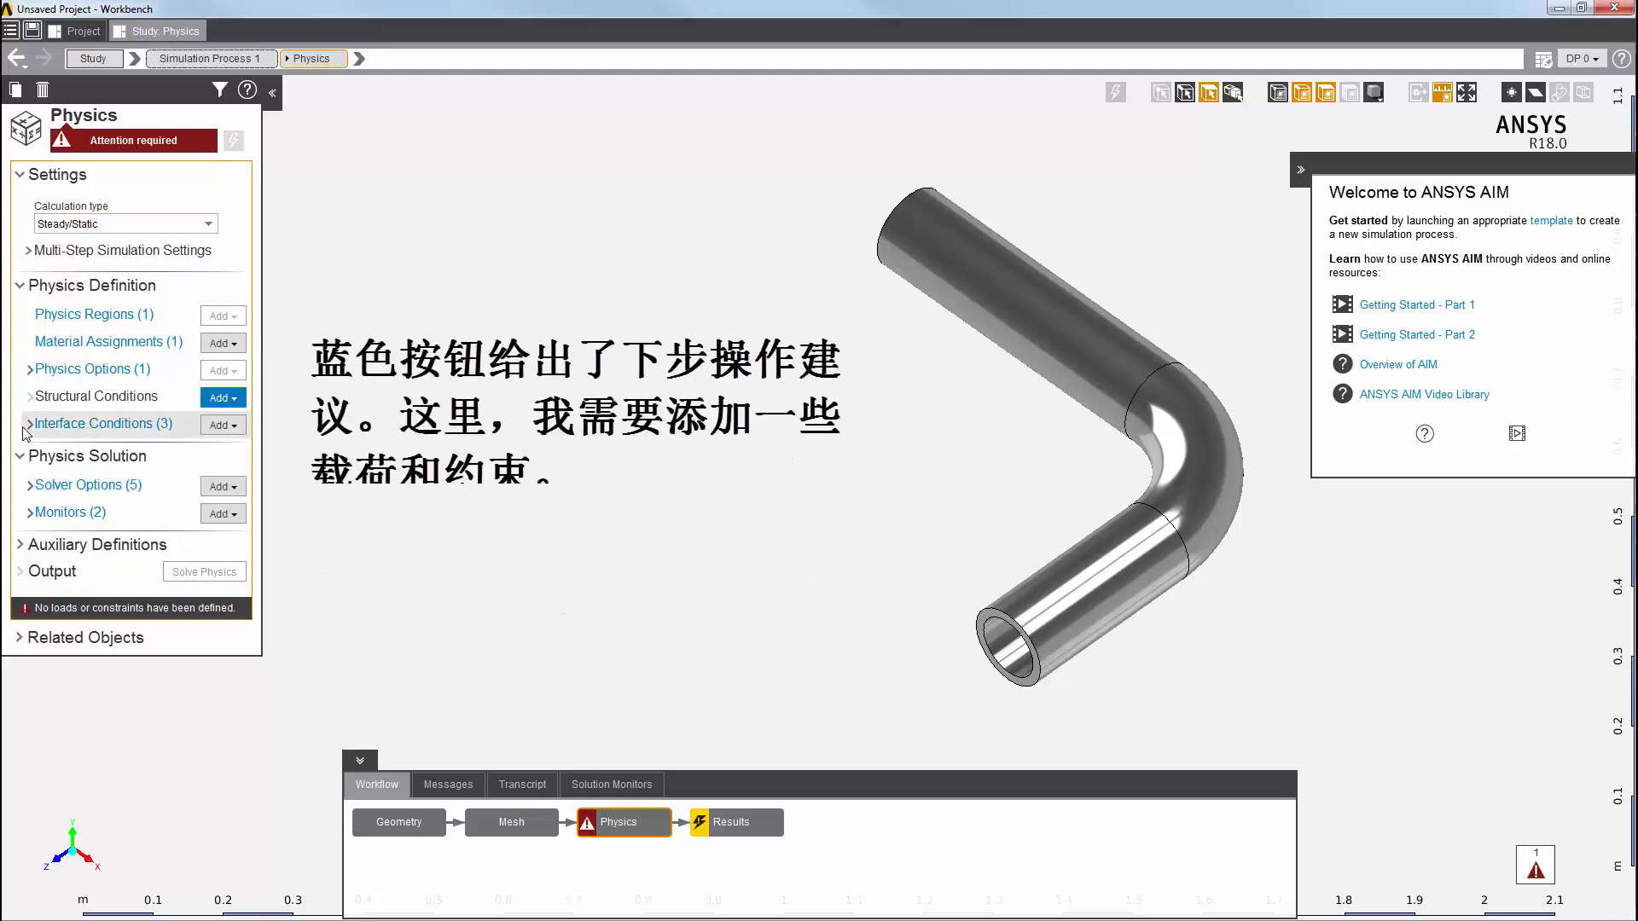
Step: Add a Displacement constraint on both pipe end faces using face-only selection
left_click(29, 423)
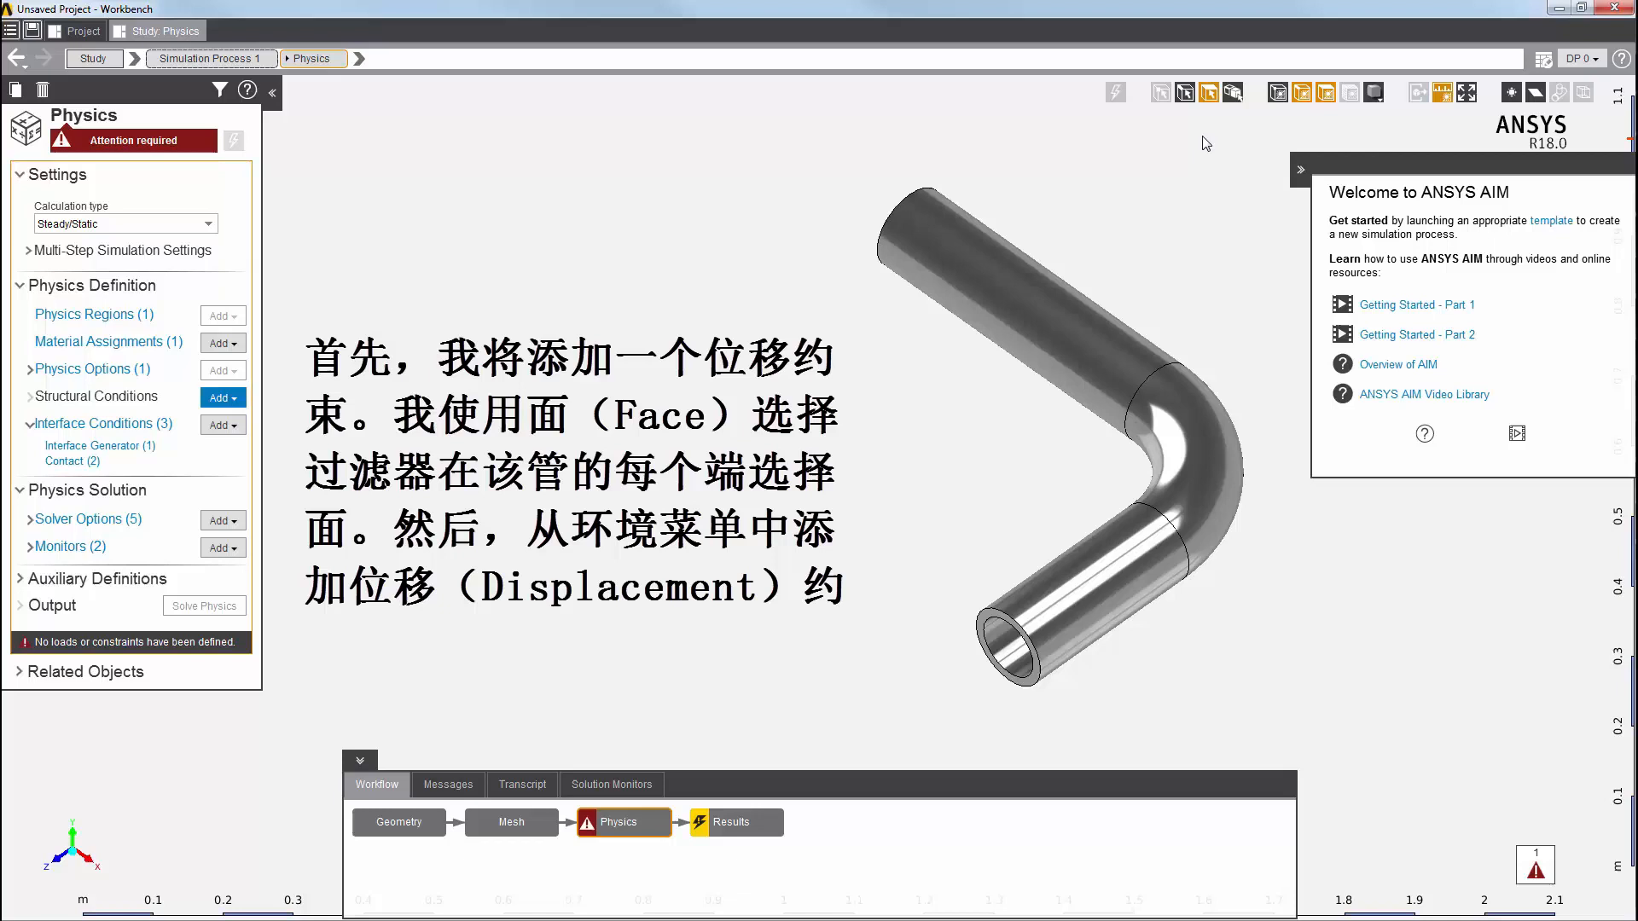
mouse_move(1208, 92)
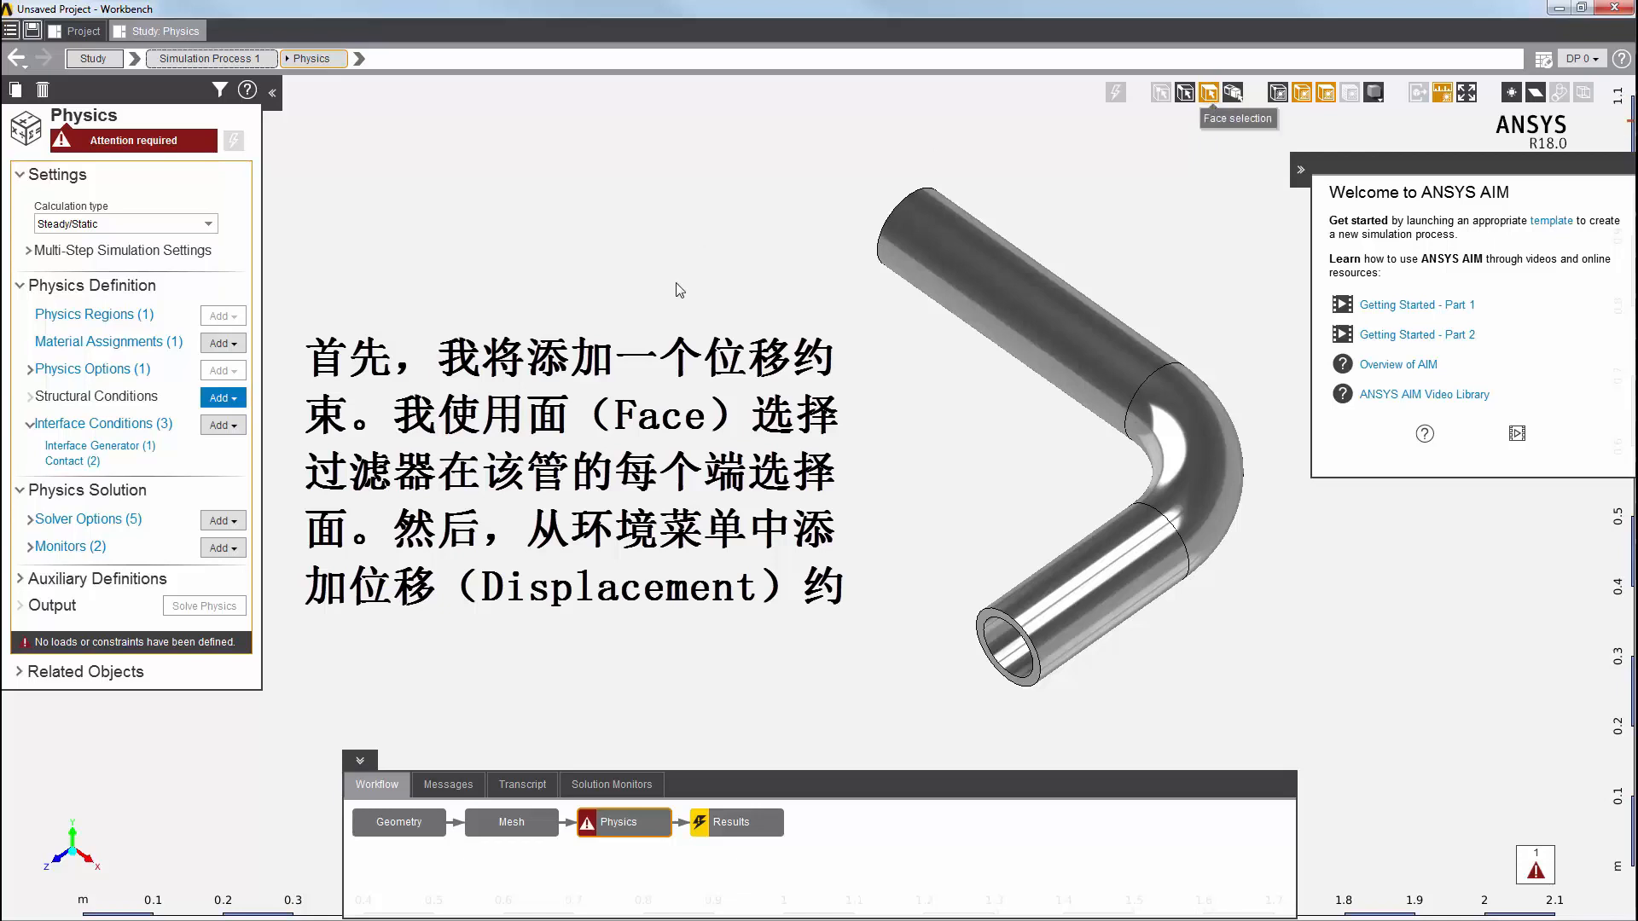
left_click(1008, 648)
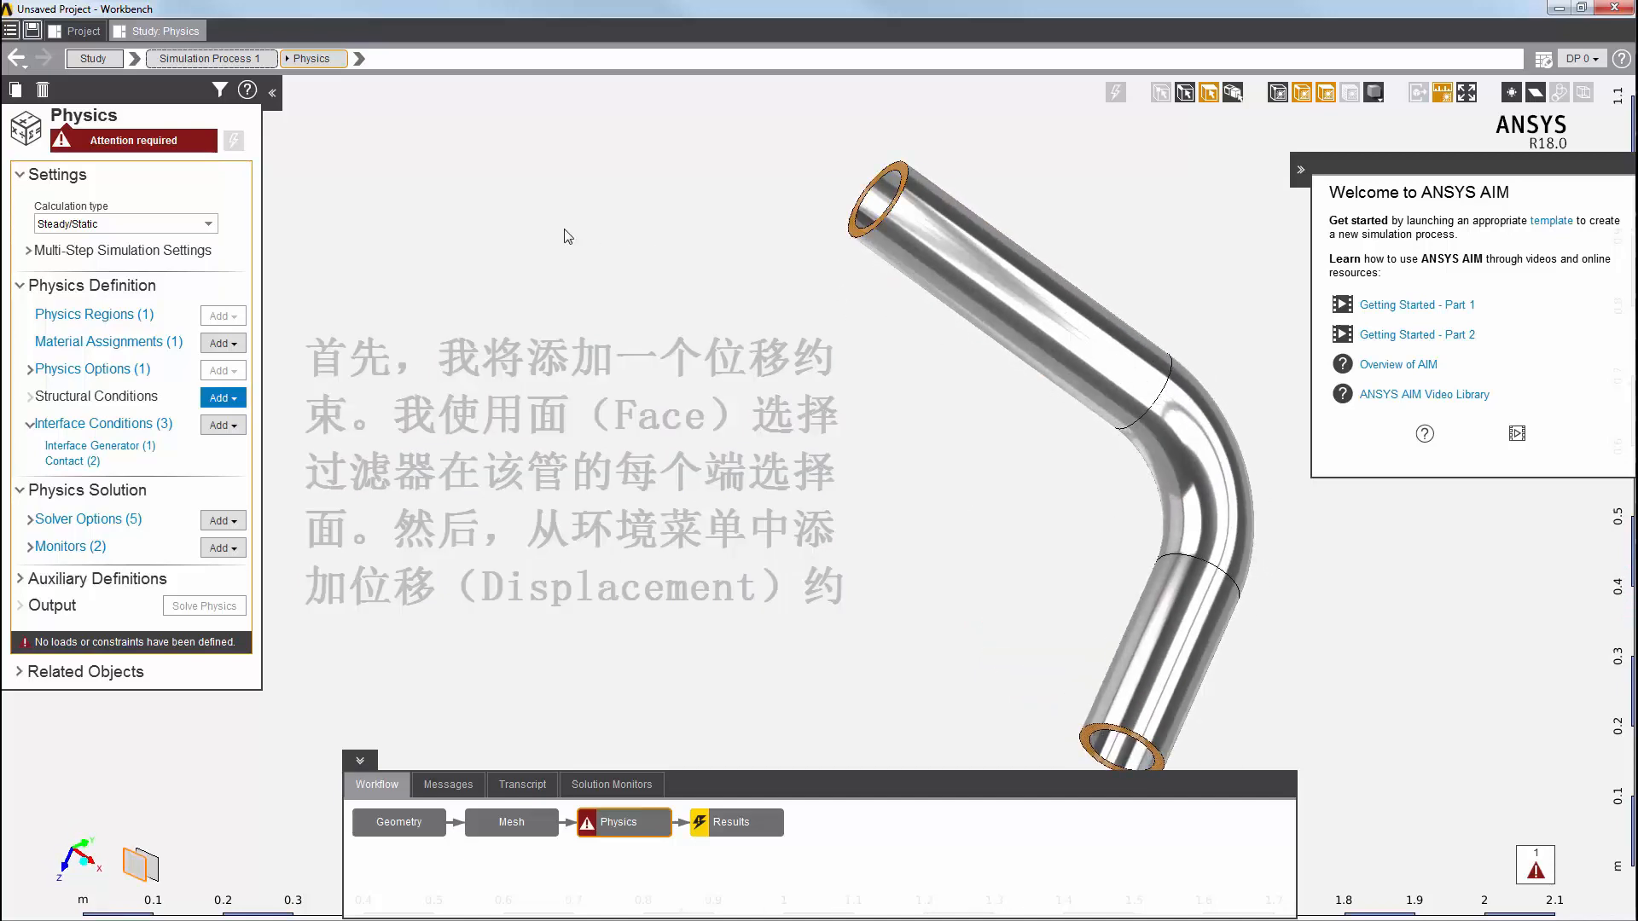
right_click(565, 235)
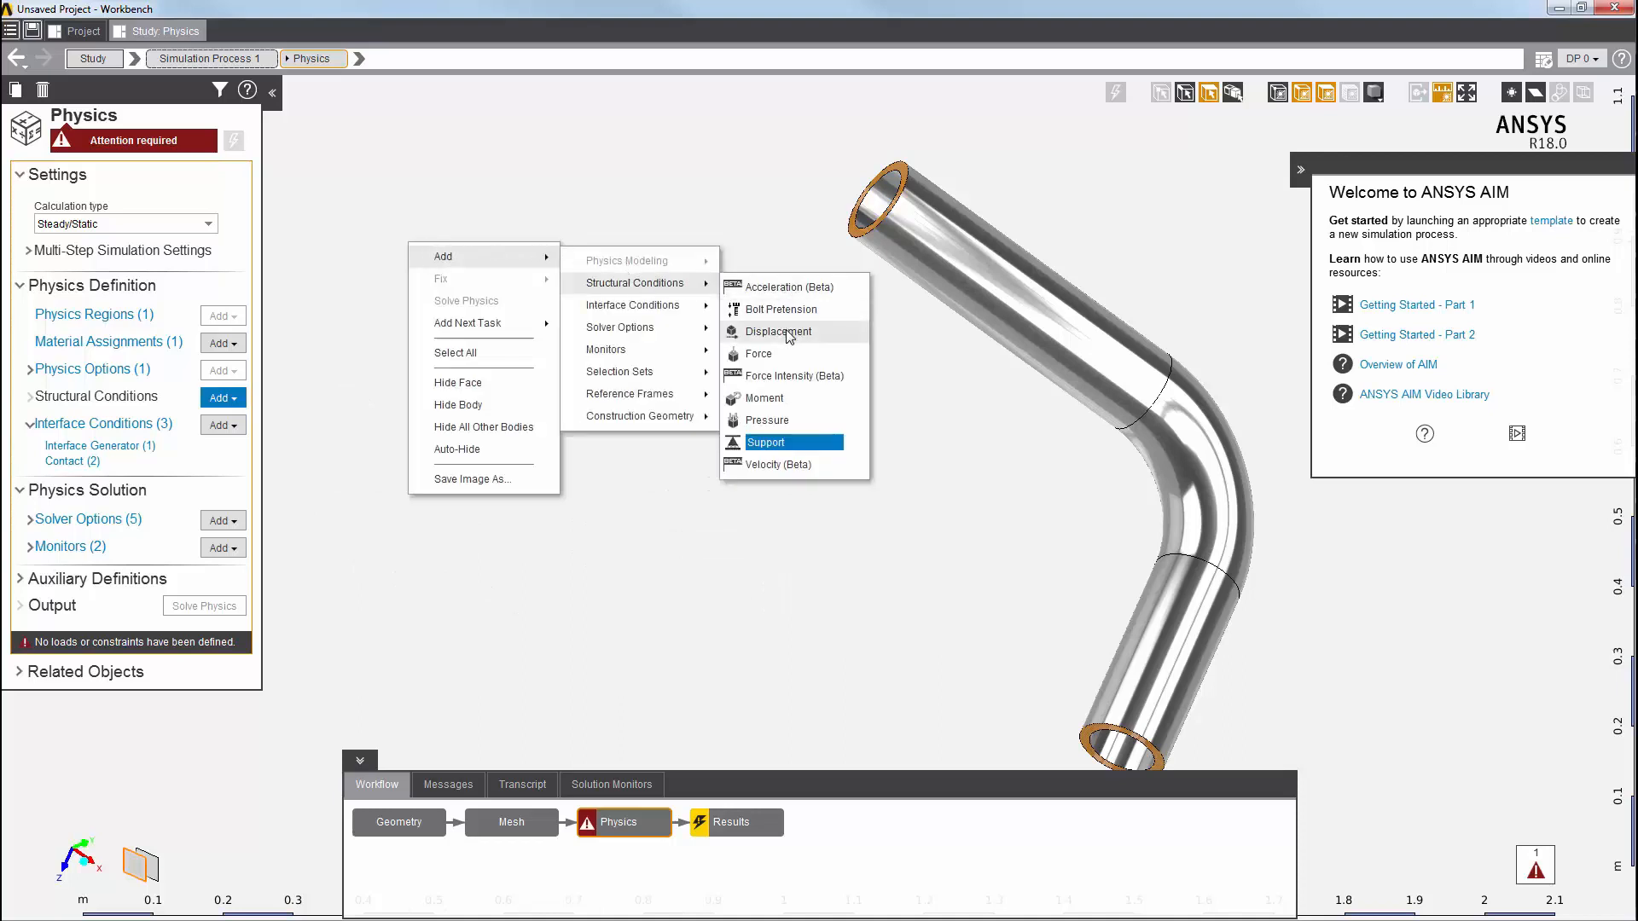
left_click(776, 331)
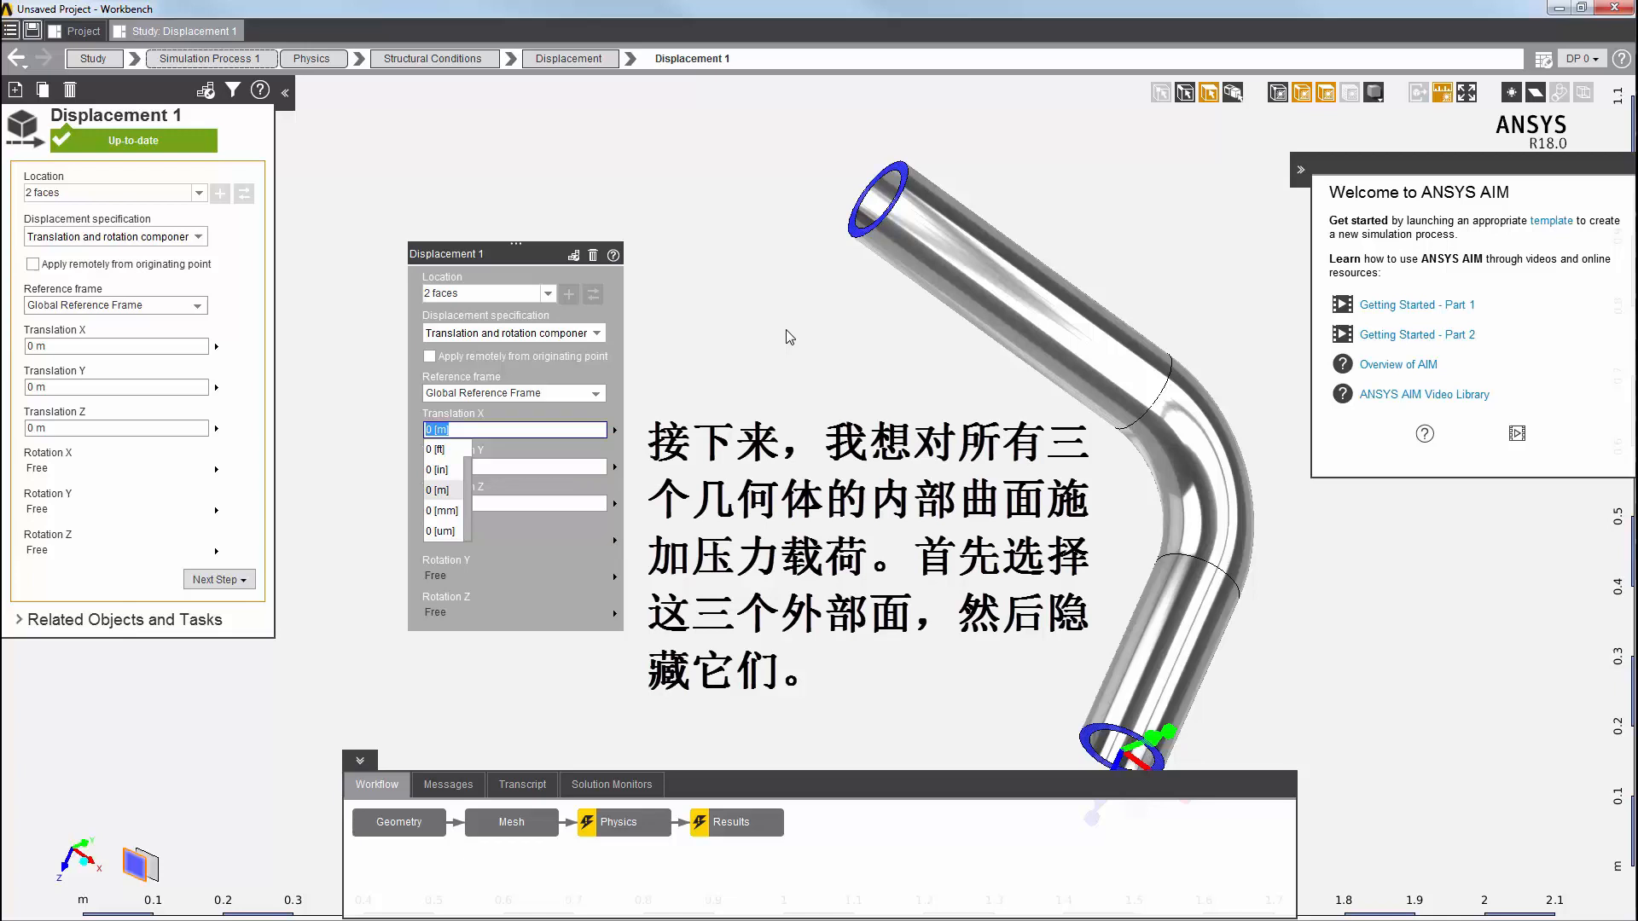
mouse_move(887, 292)
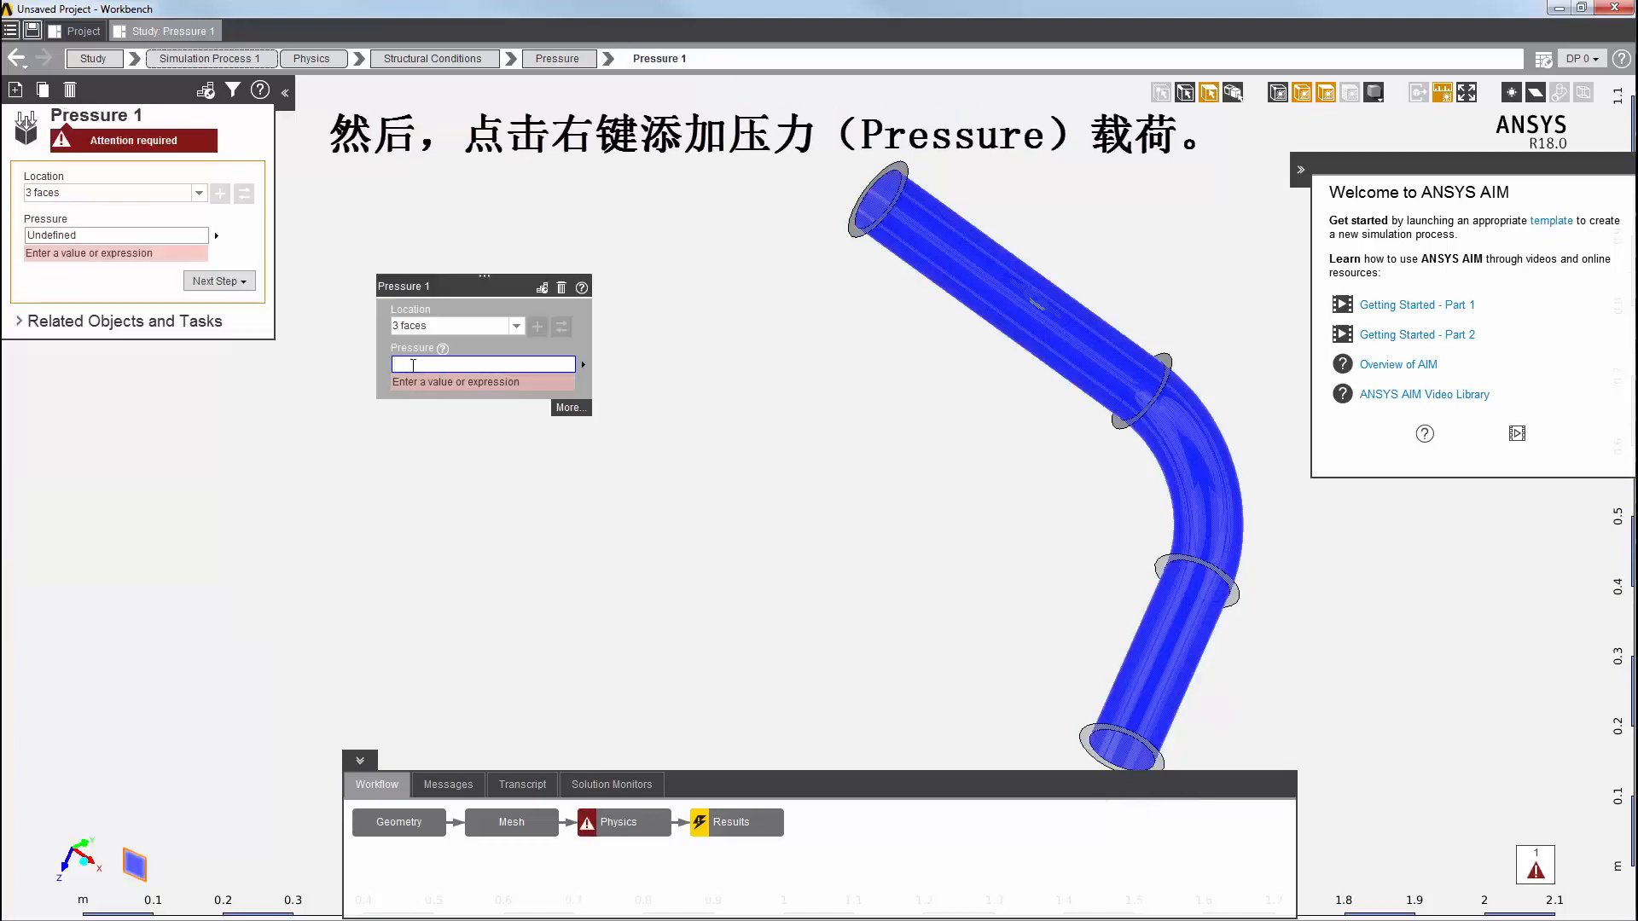
Step: Apply a pressure load of 100 to the three inner pipe faces
type("100")
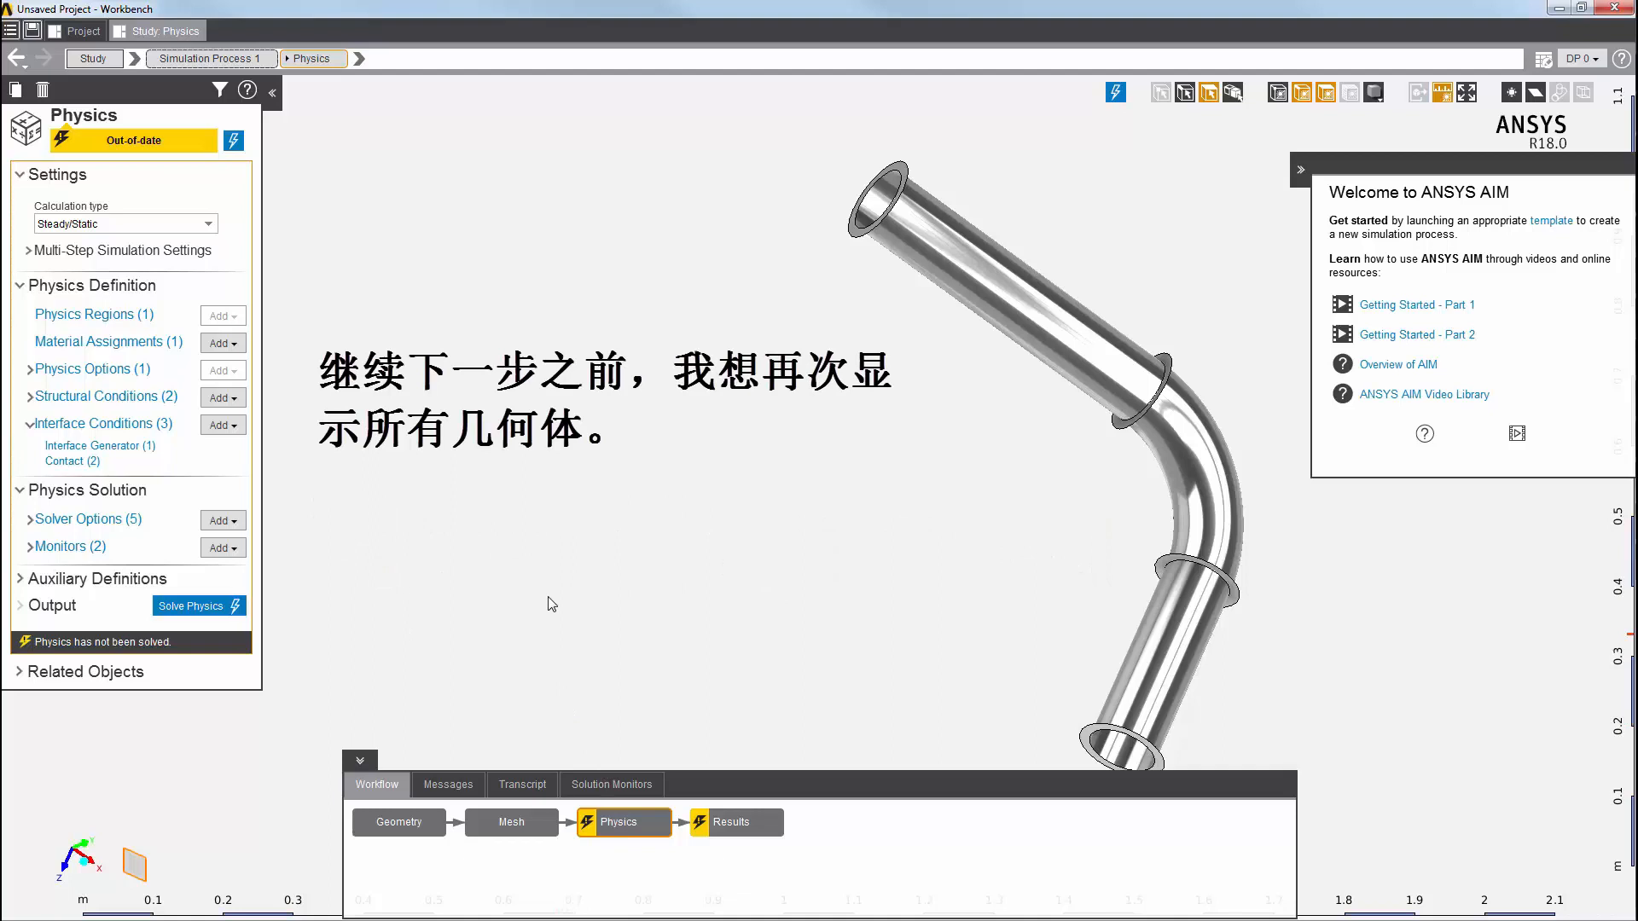
Step: Show all pipe bodies again and solve the structural physics until up-to-date
right_click(551, 604)
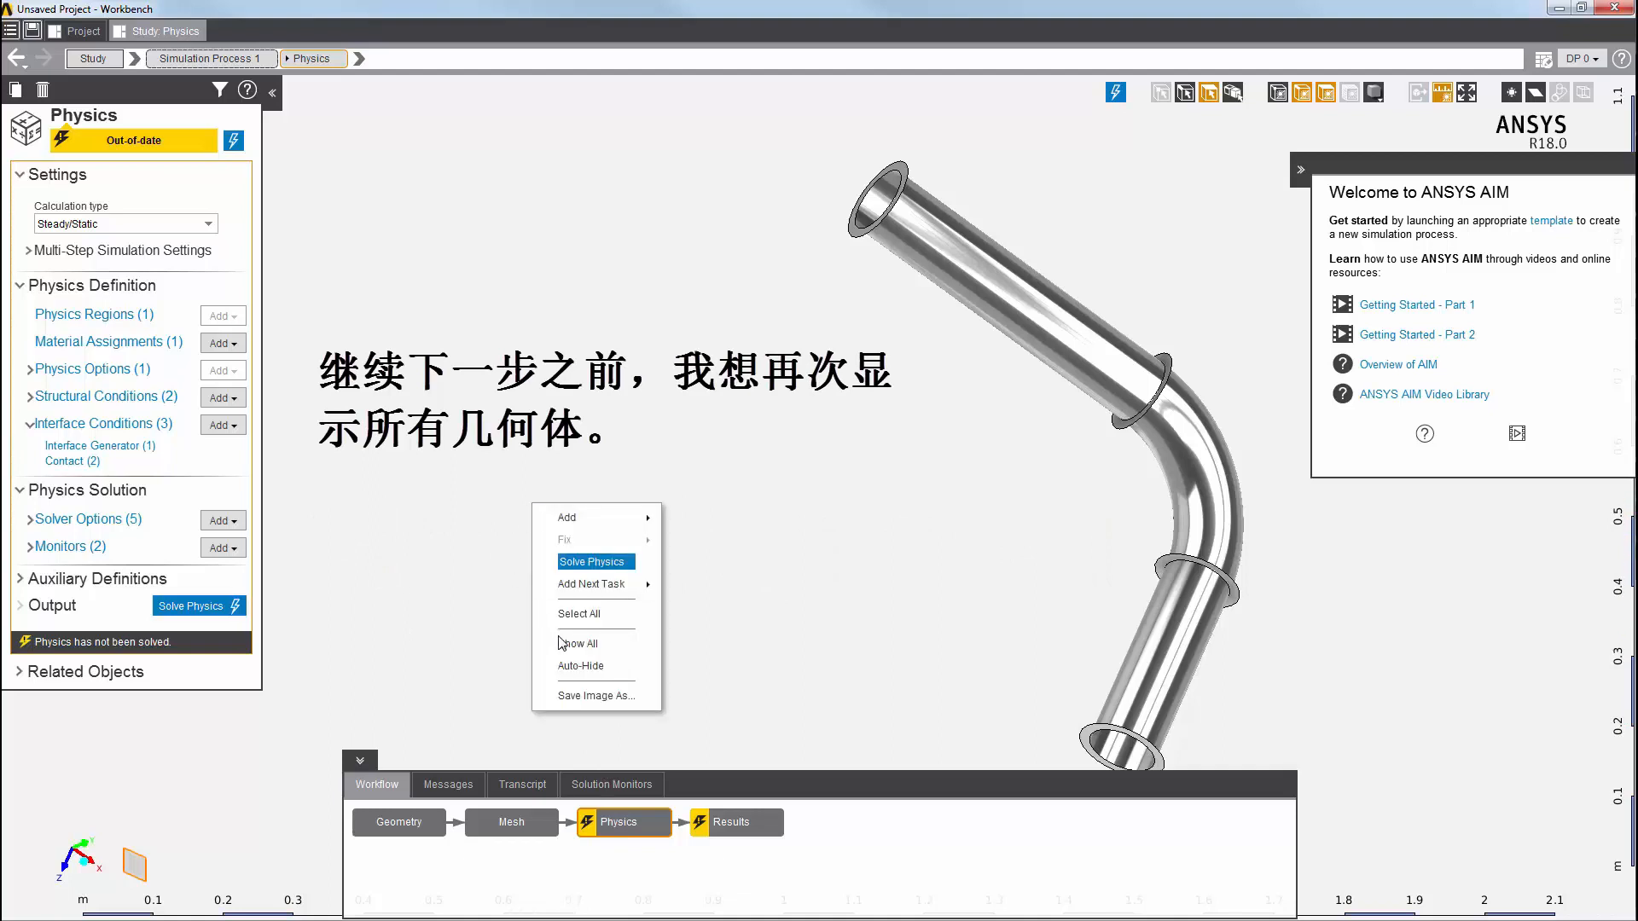
left_click(580, 643)
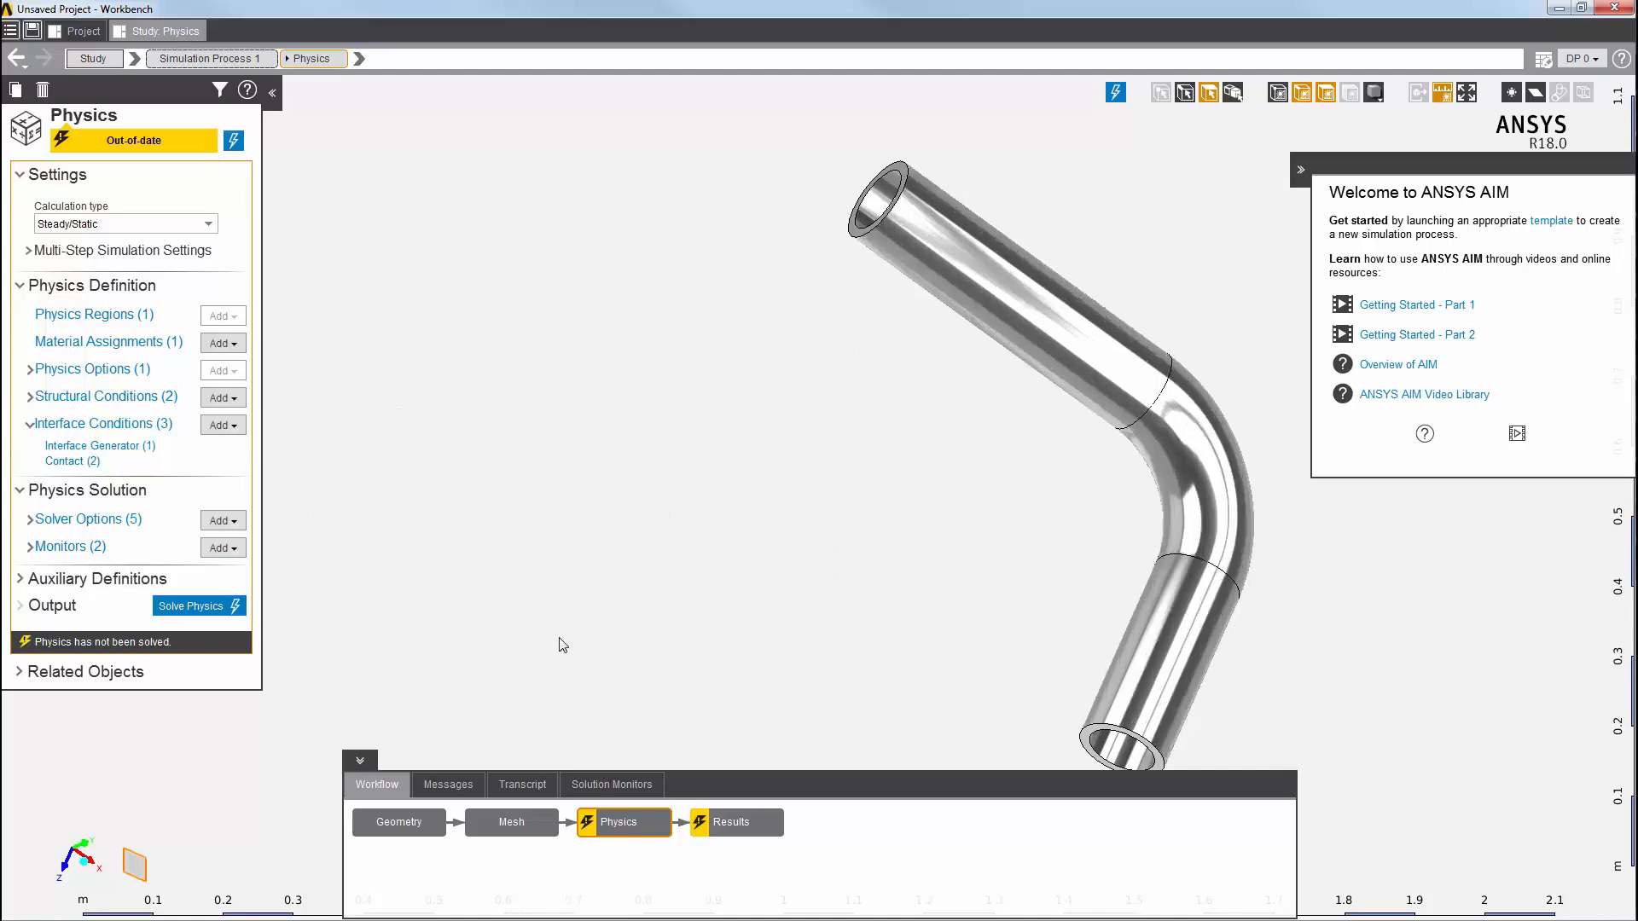
left_click(193, 606)
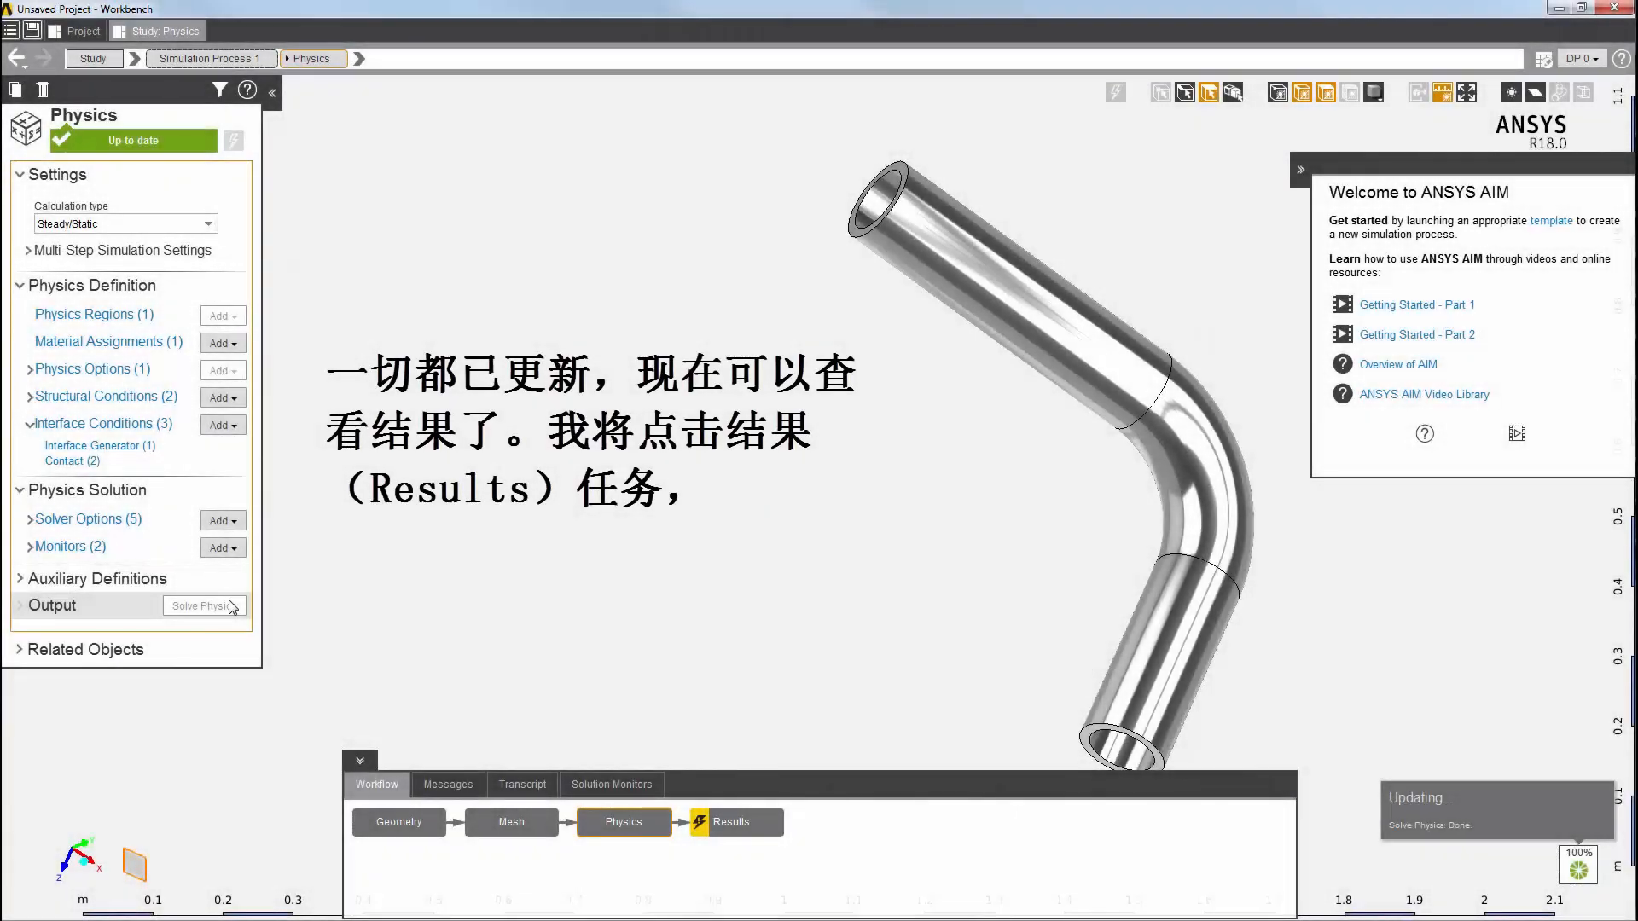
left_click(737, 823)
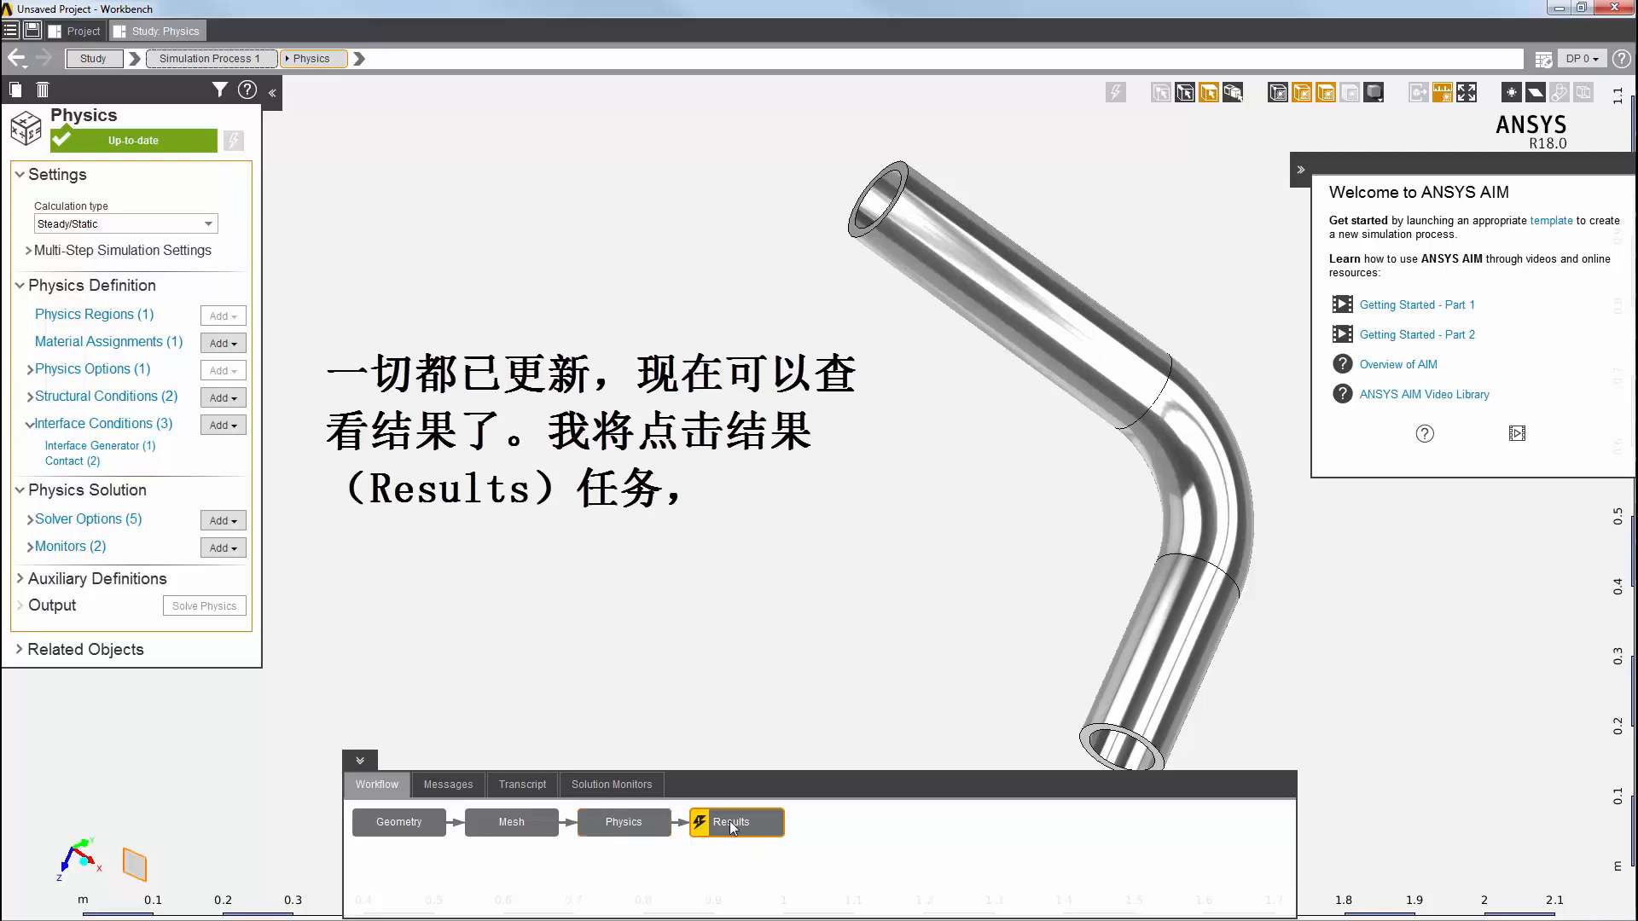
Step: Evaluate results and display the Displacement Magnitude 1 contour (max about 0.00029 m)
left_click(736, 822)
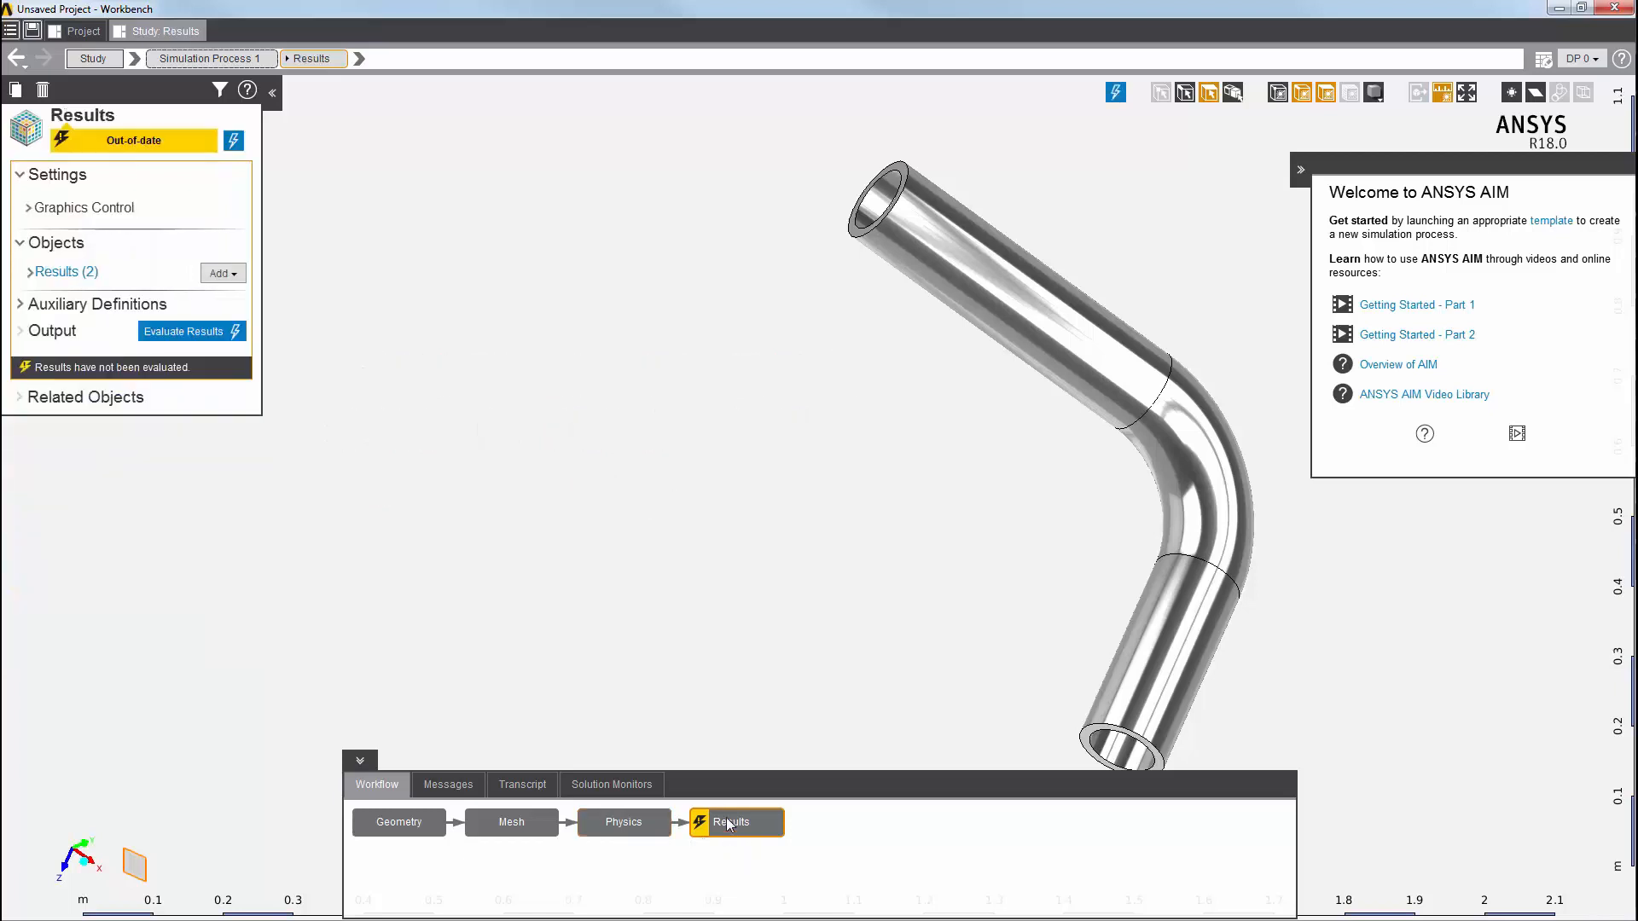
left_click(184, 331)
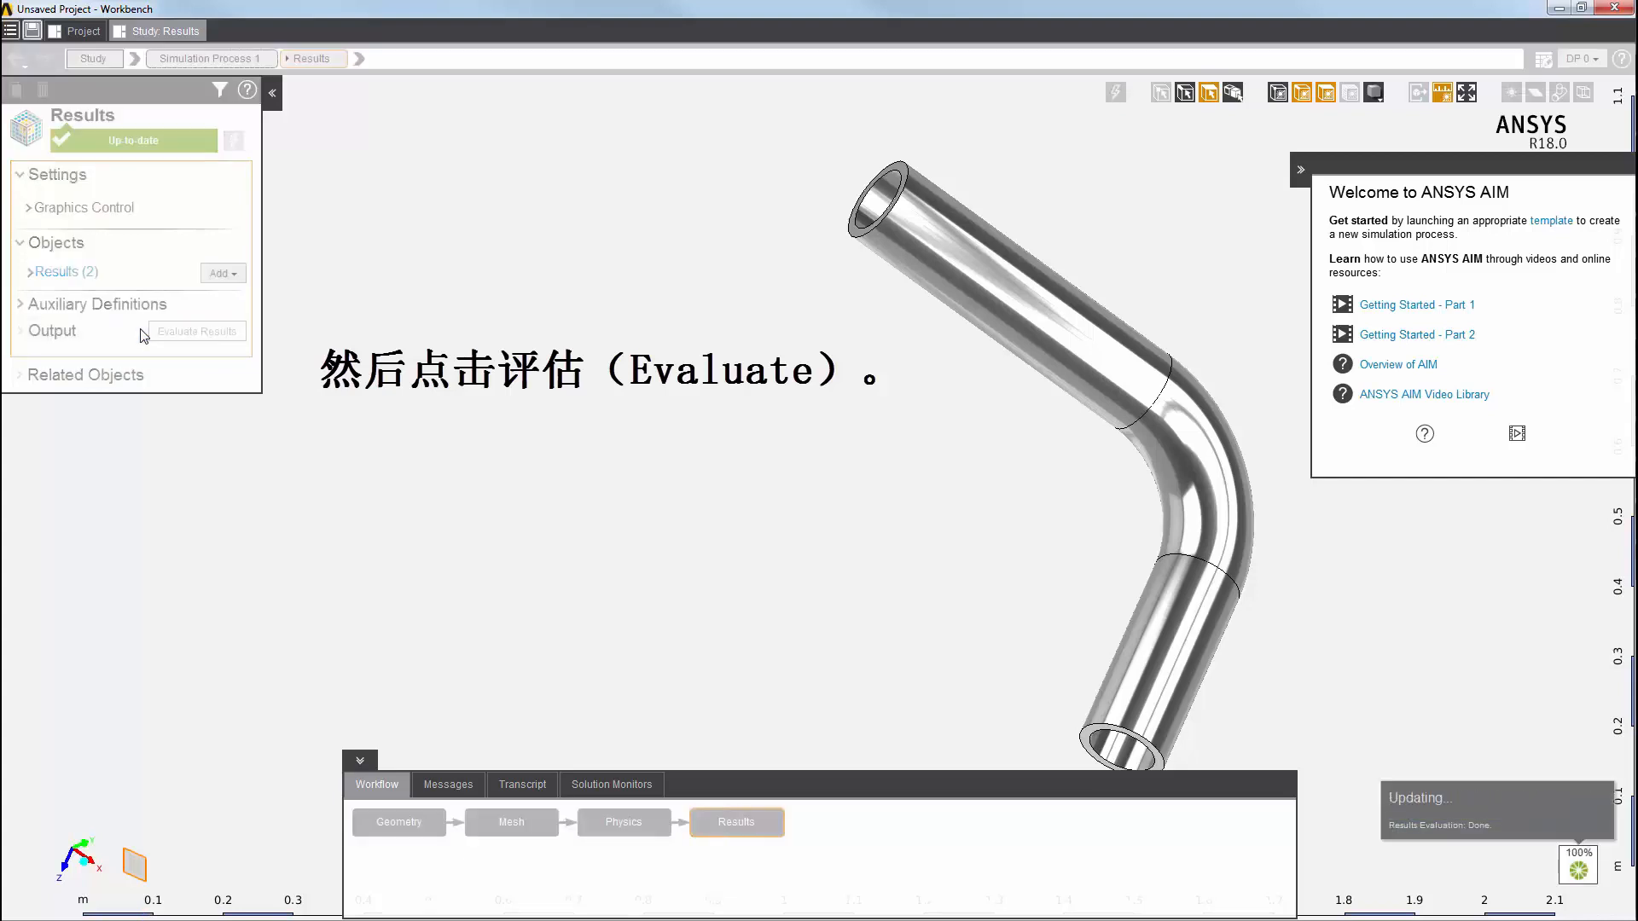
left_click(31, 271)
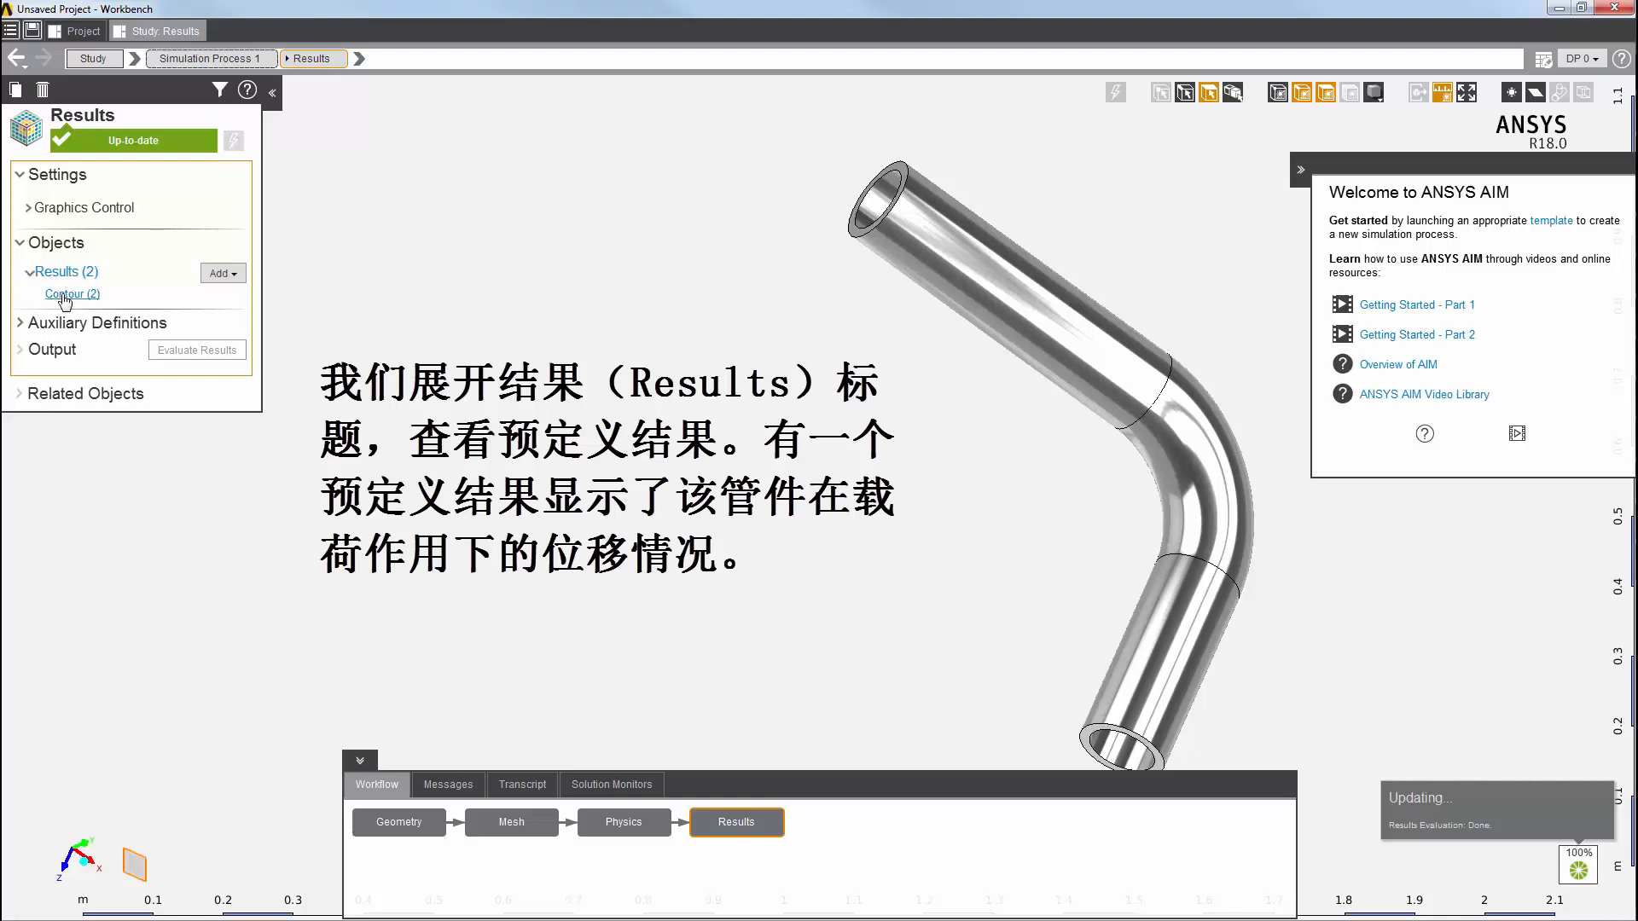
left_click(71, 293)
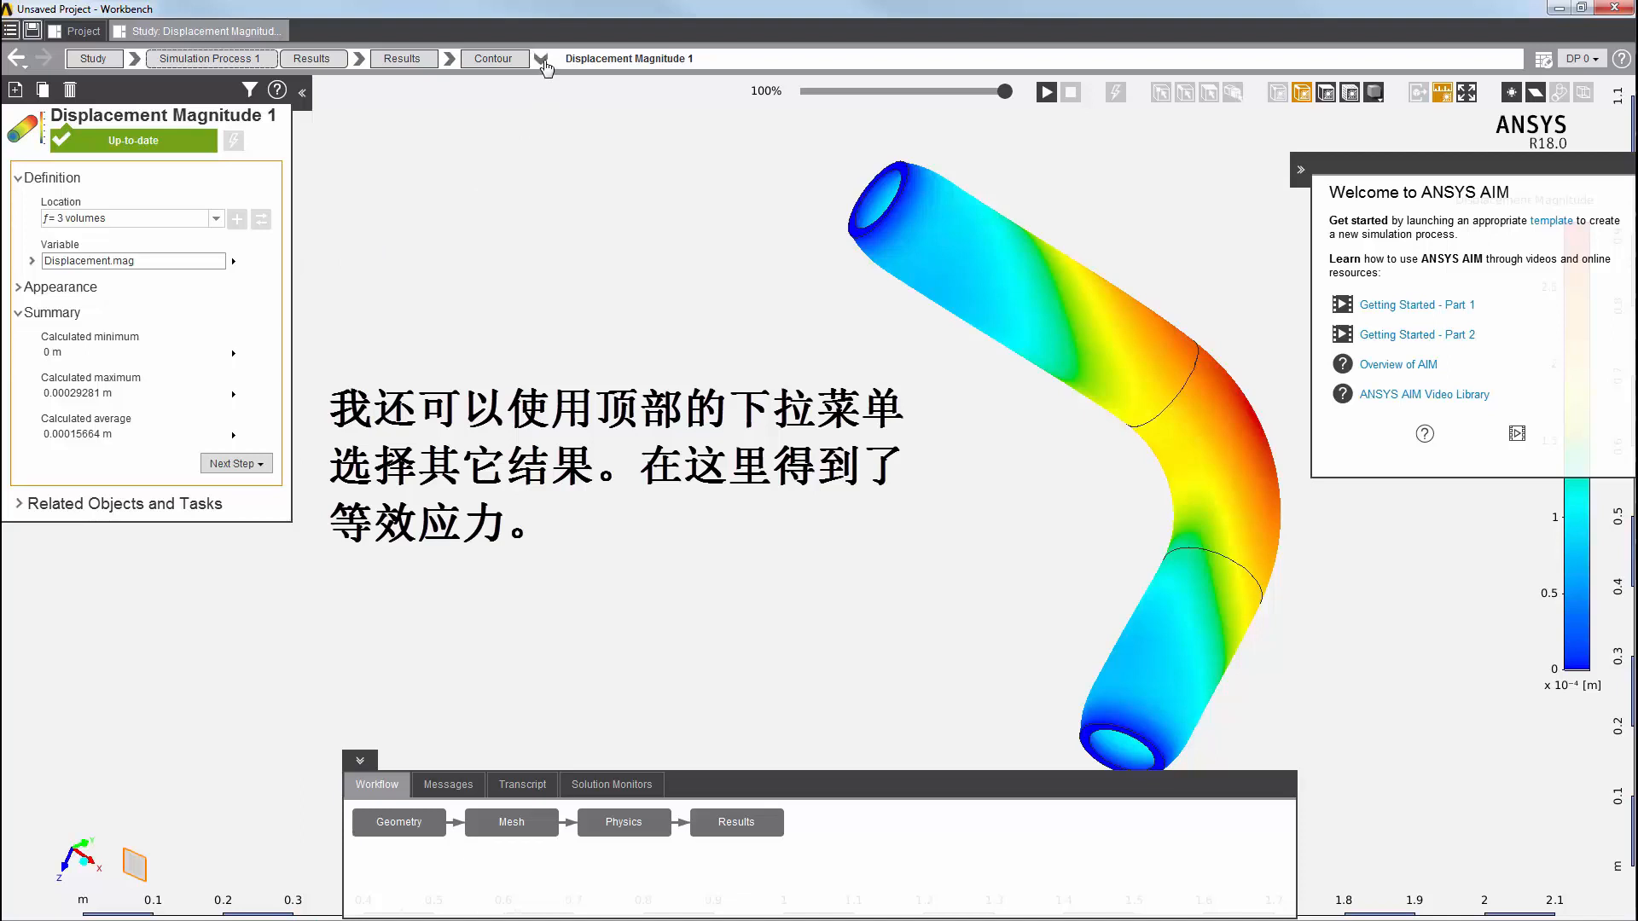
Step: Switch to the Equivalent Stress 1 contour (max about 5.66E+08 Pa) and animate it
left_click(543, 58)
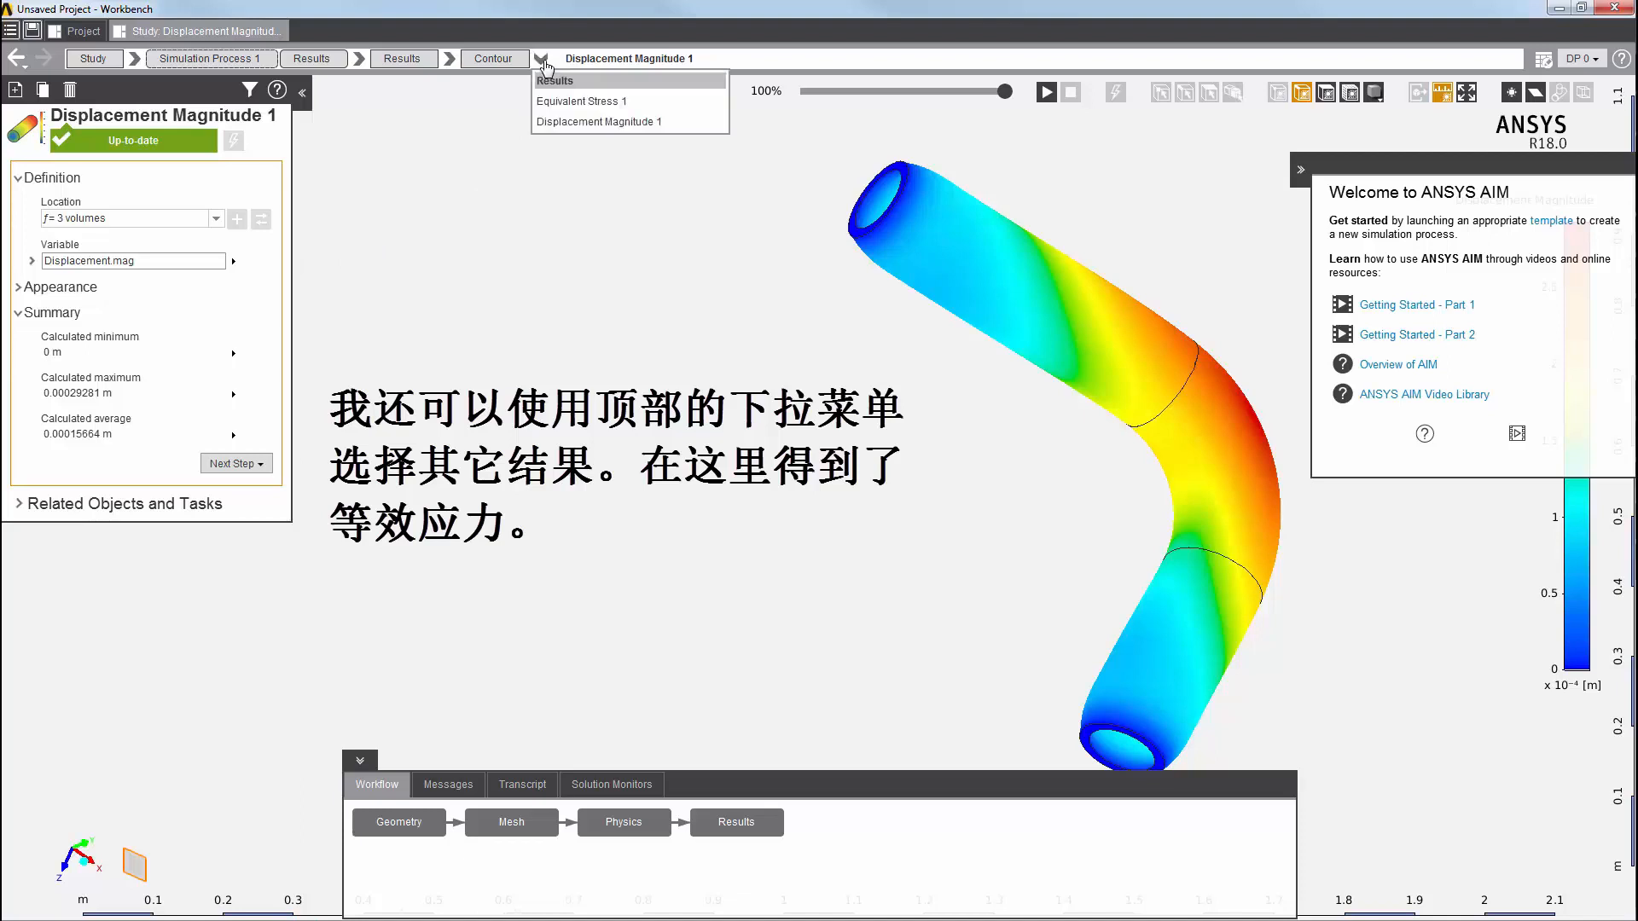
mouse_move(580, 101)
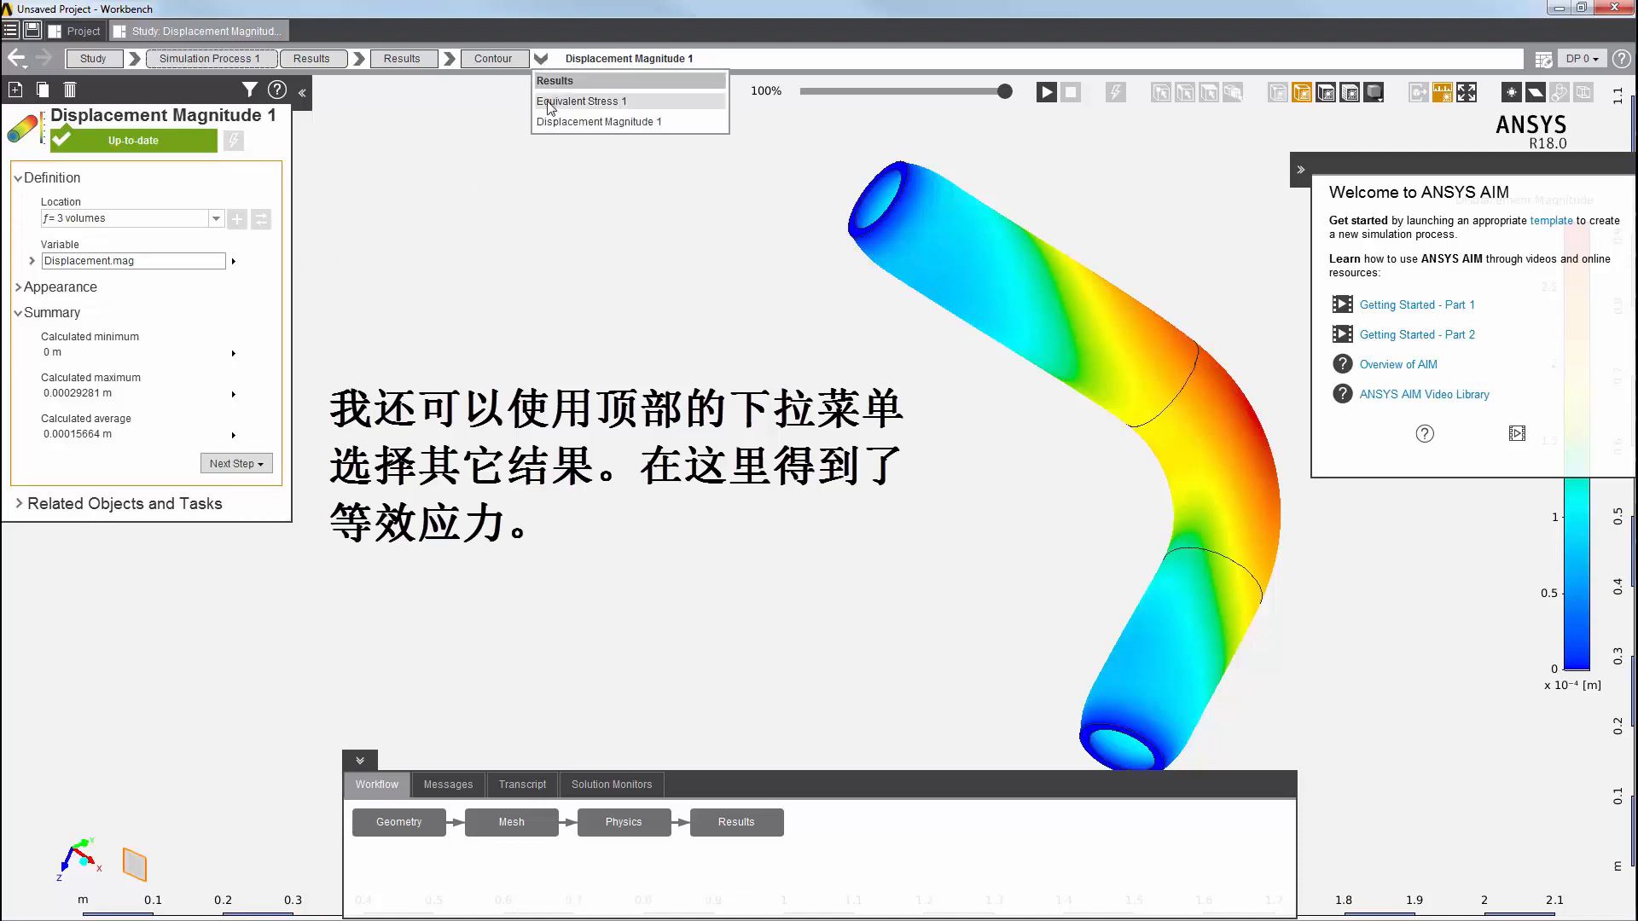
left_click(582, 101)
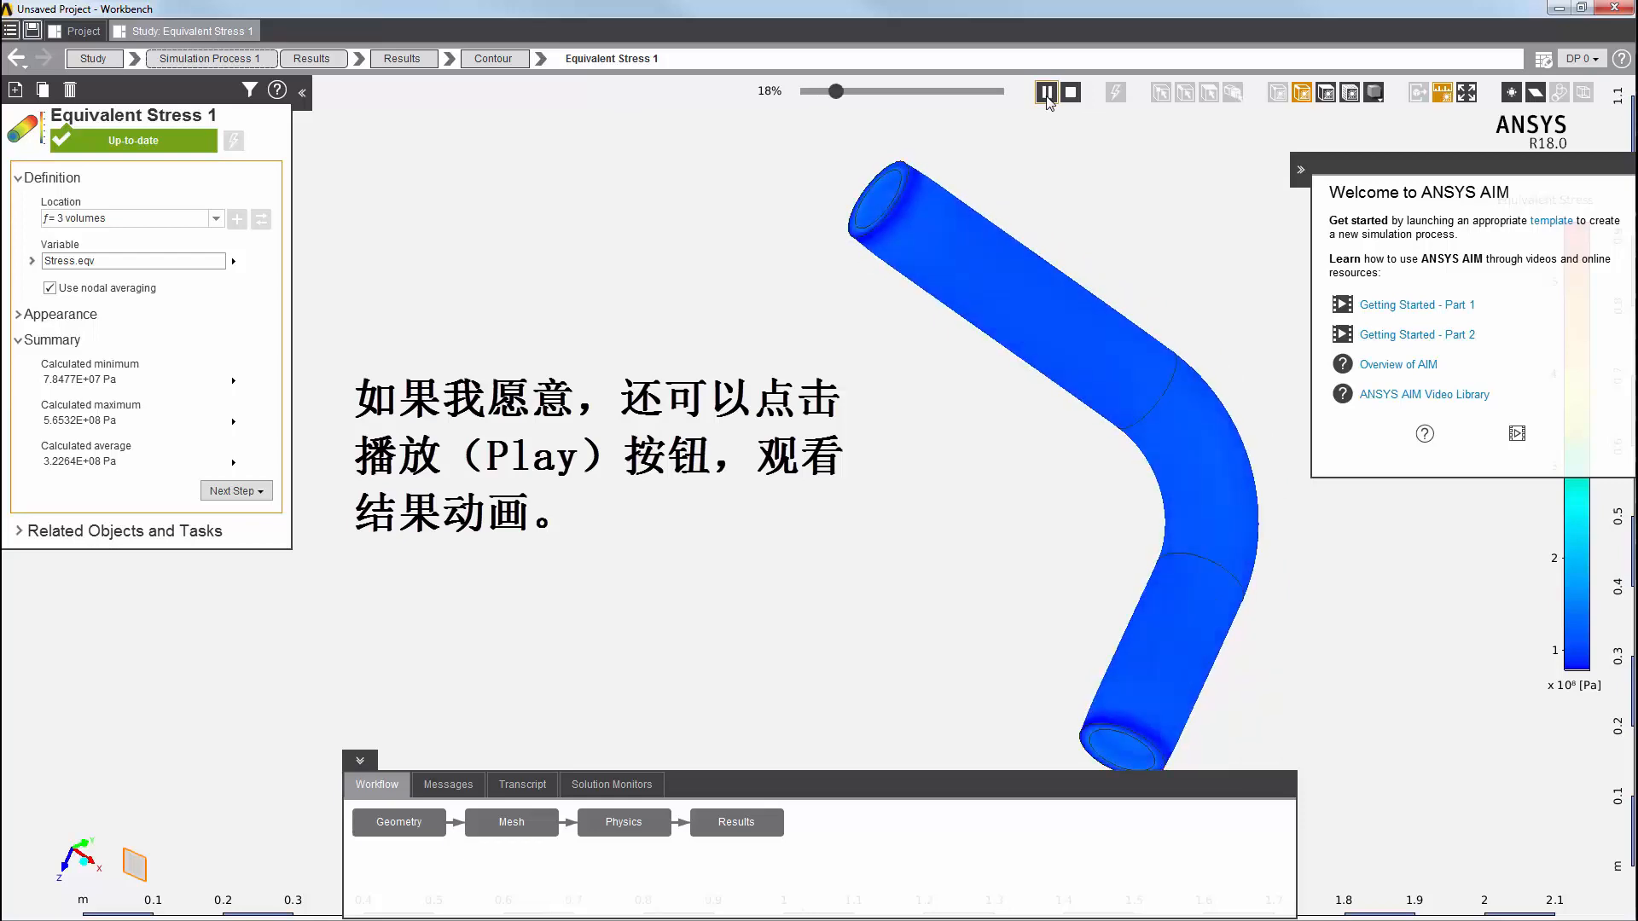
left_click_drag(836, 90, 938, 90)
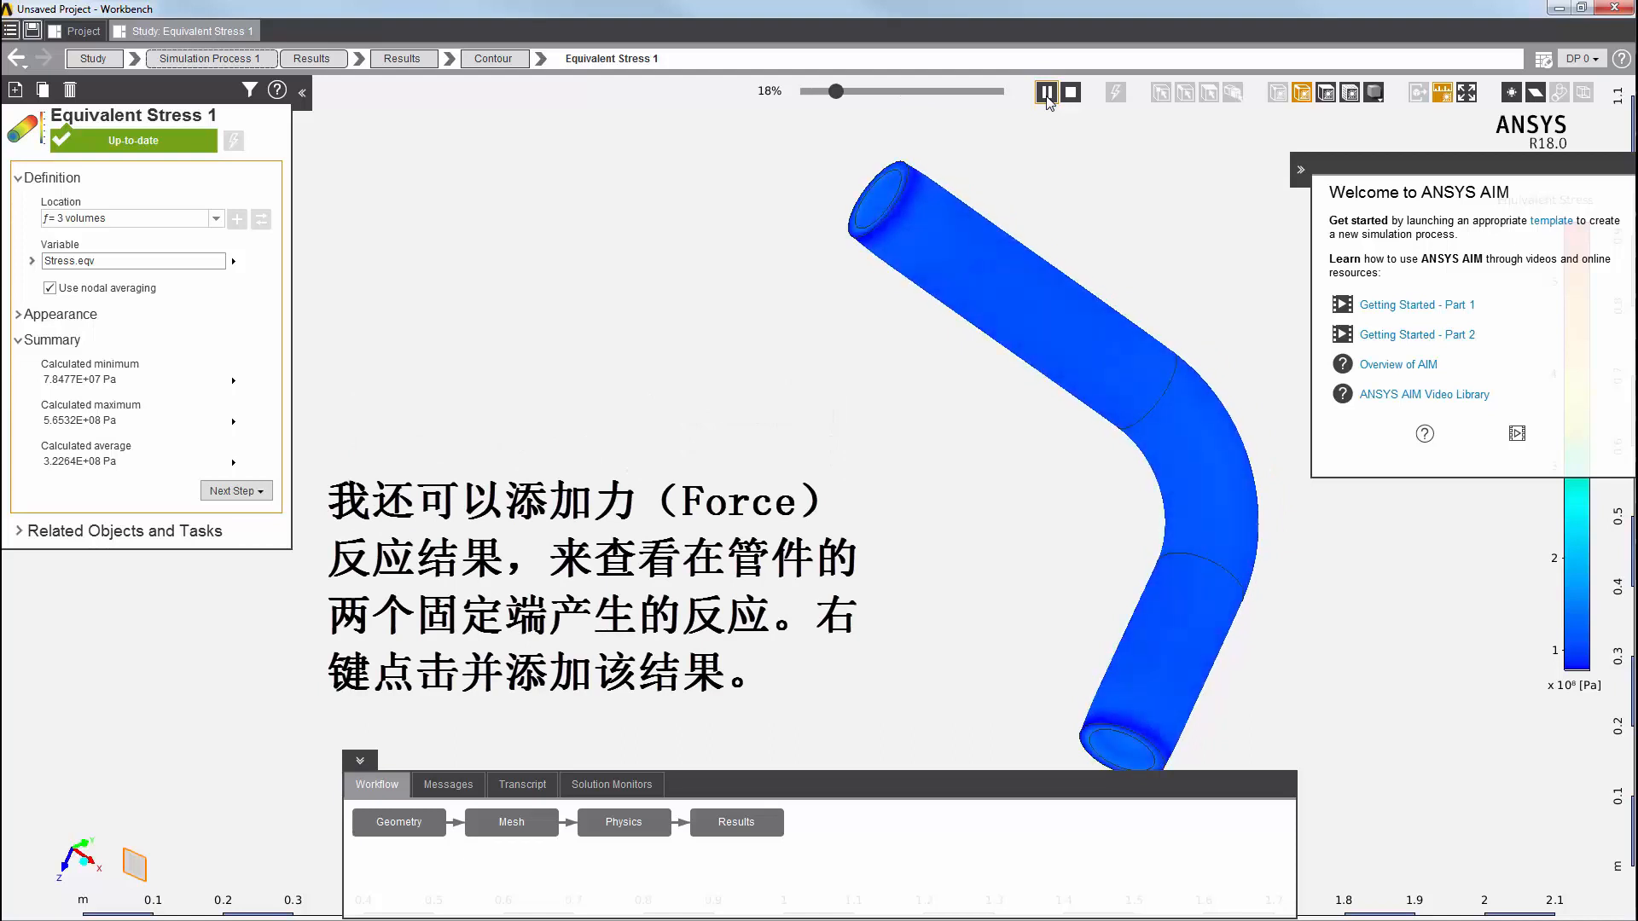
left_click_drag(836, 90, 935, 90)
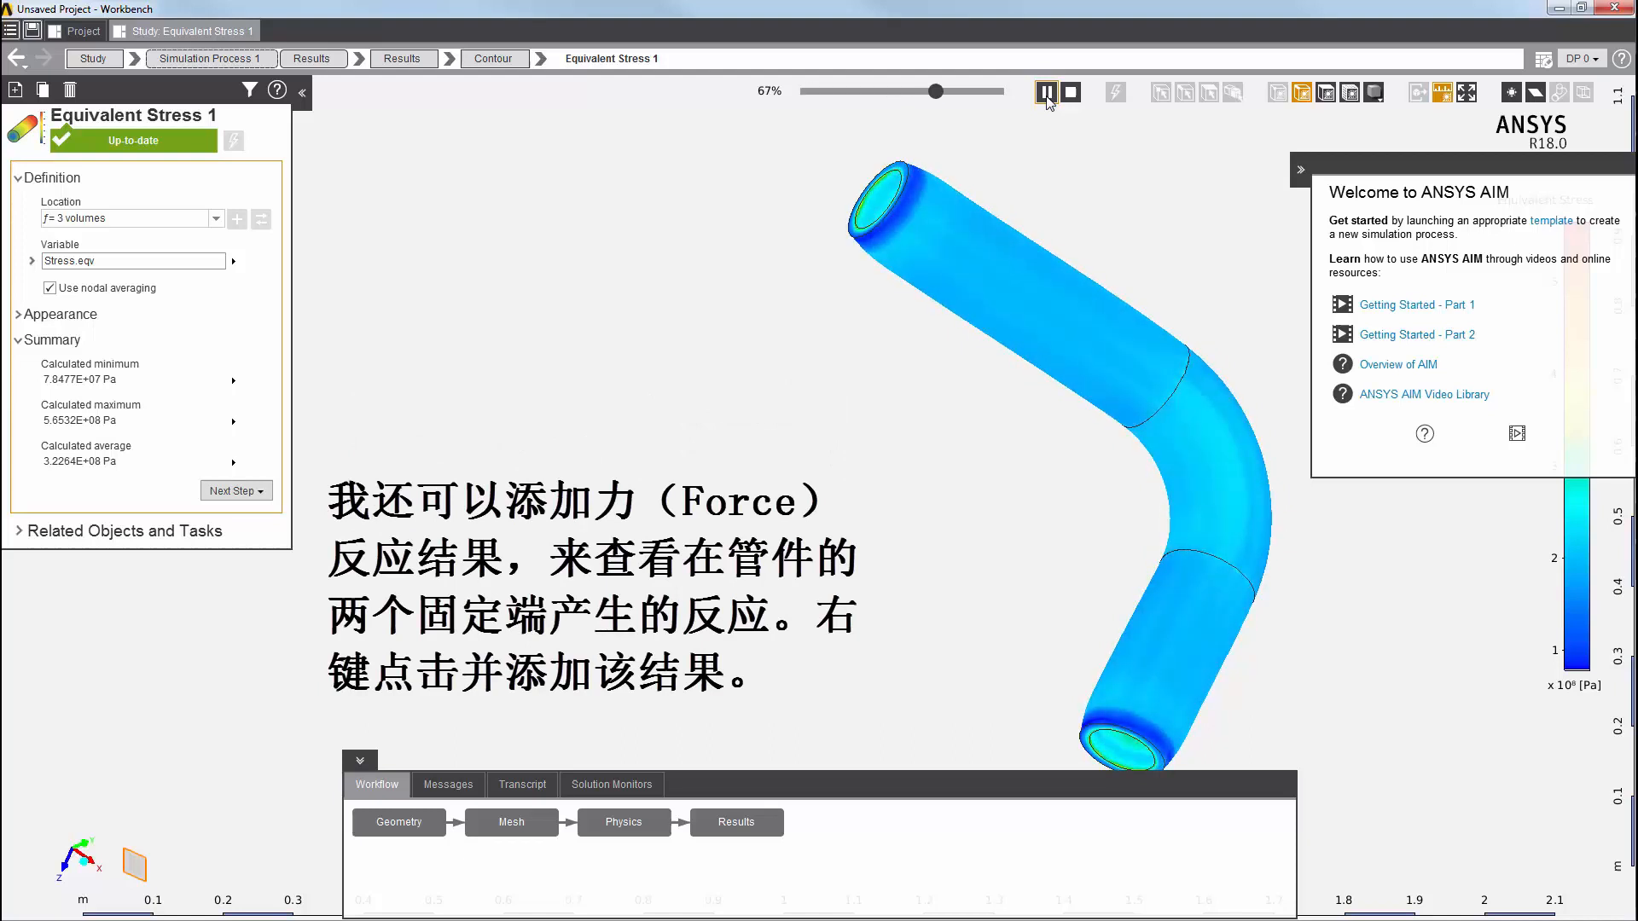
left_click(1048, 92)
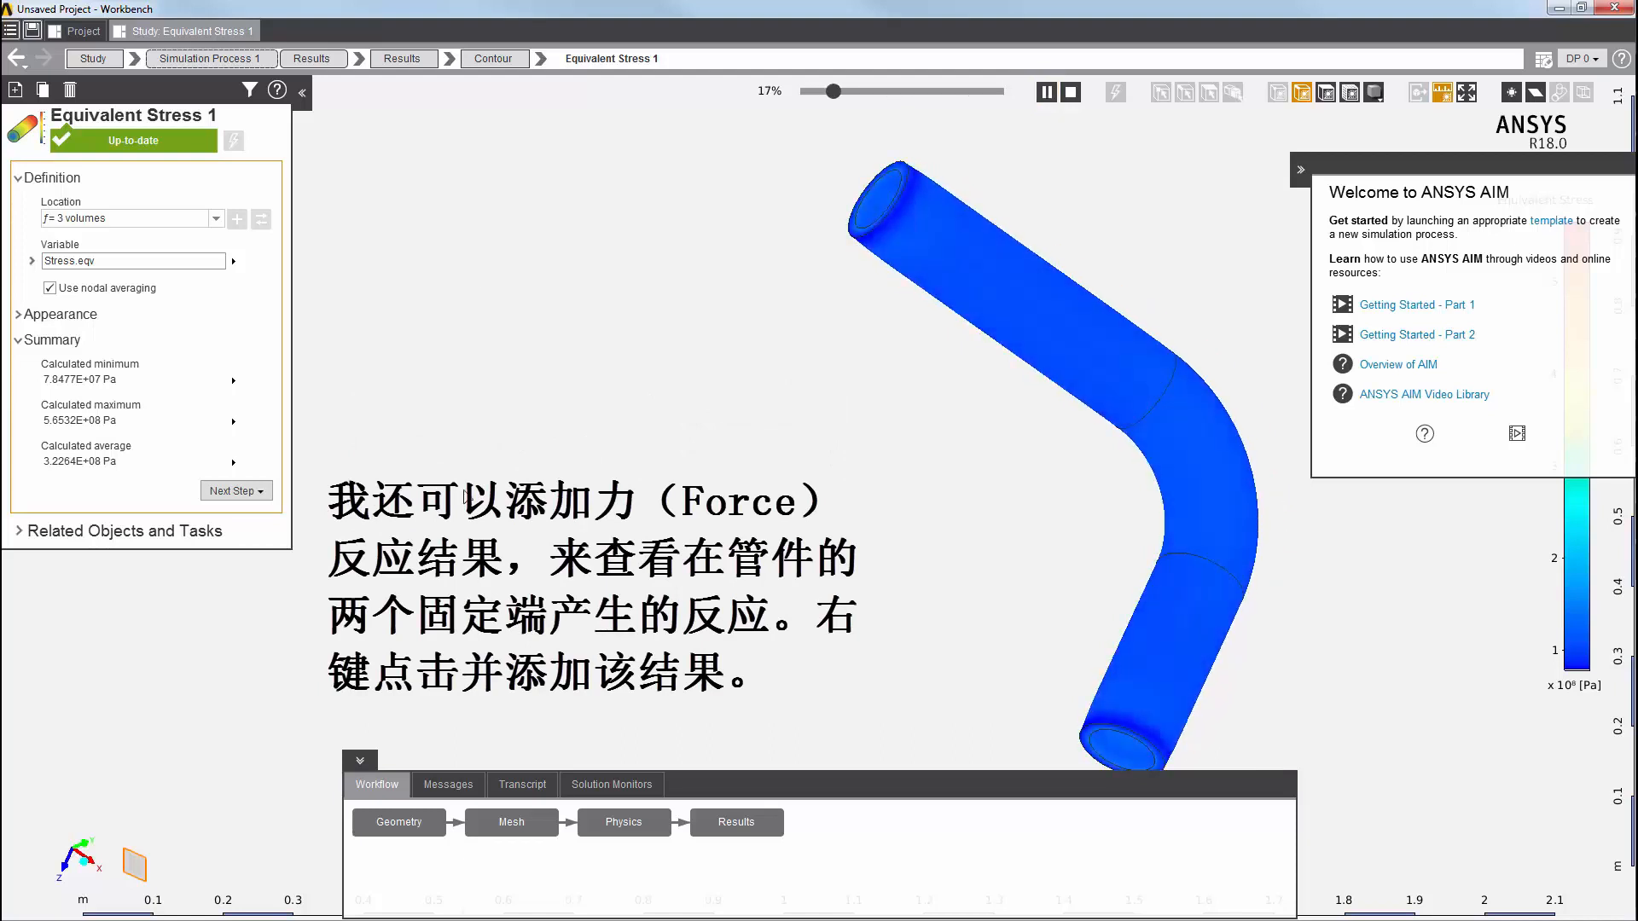
left_click(735, 822)
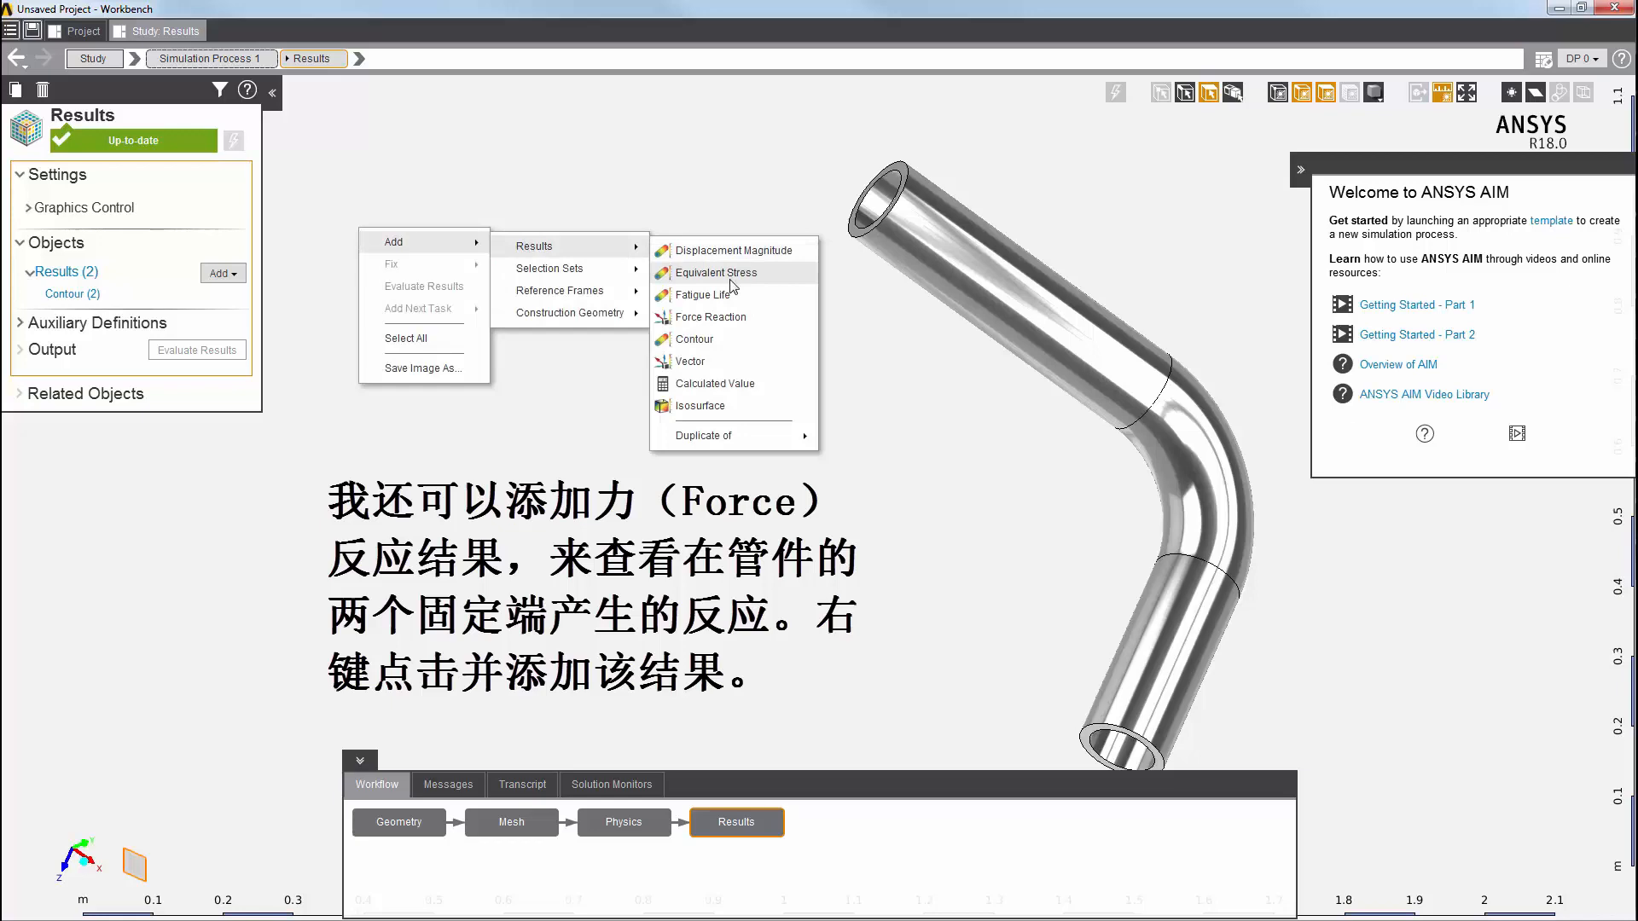
Step: Add a Force Reaction result and evaluate it, showing end reactions up to about 32860 N
left_click(713, 317)
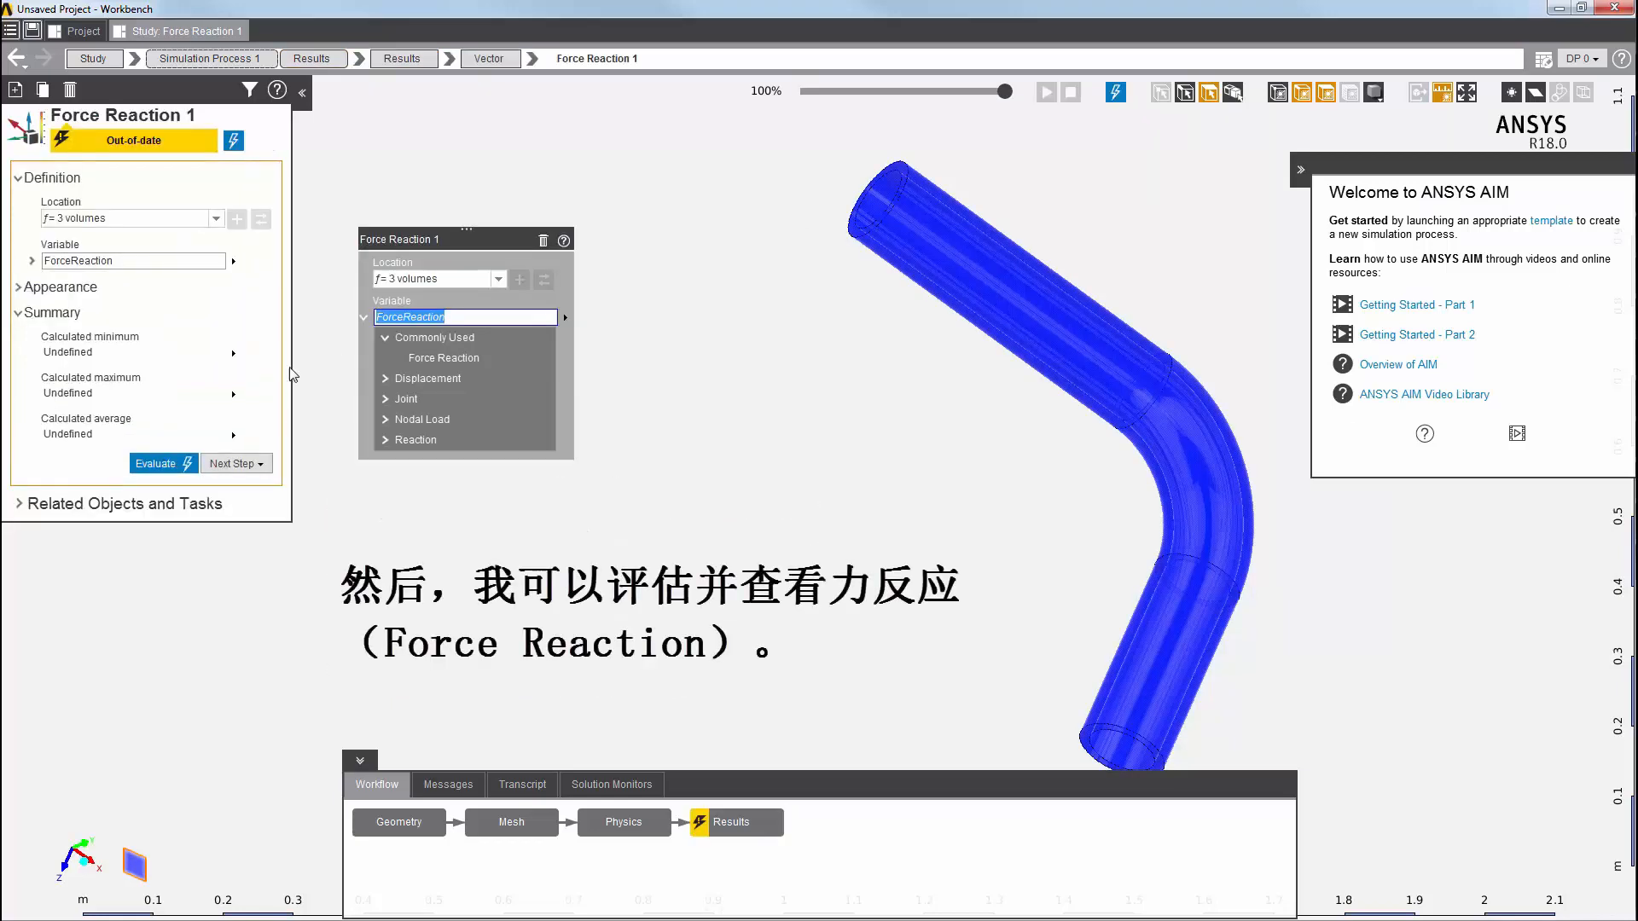
left_click(164, 462)
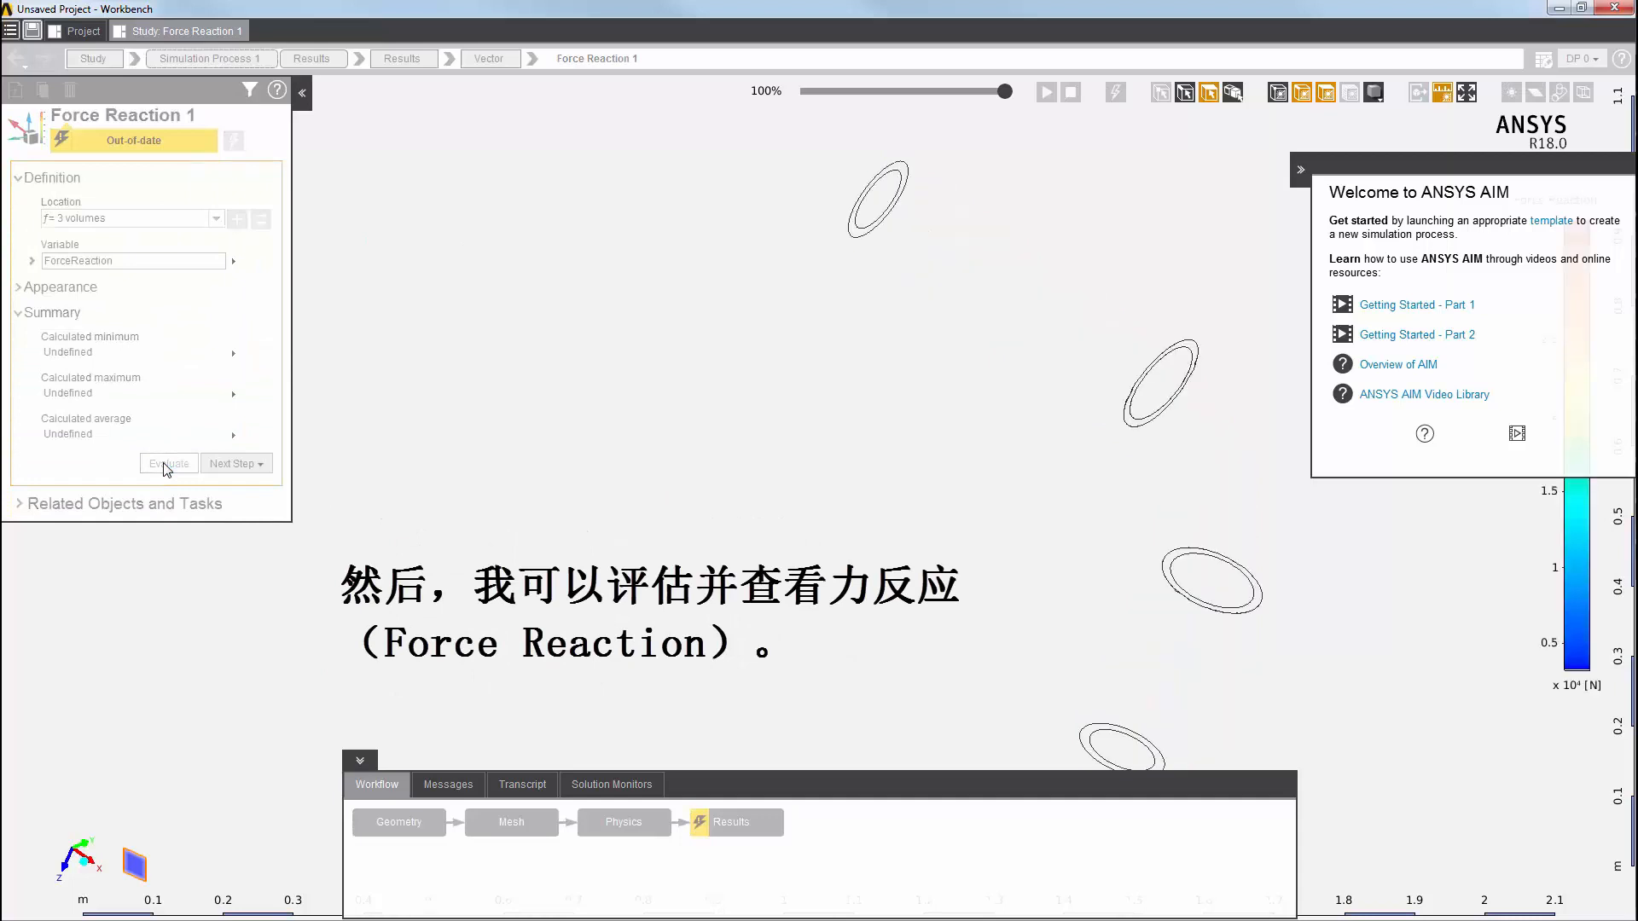
left_click(155, 462)
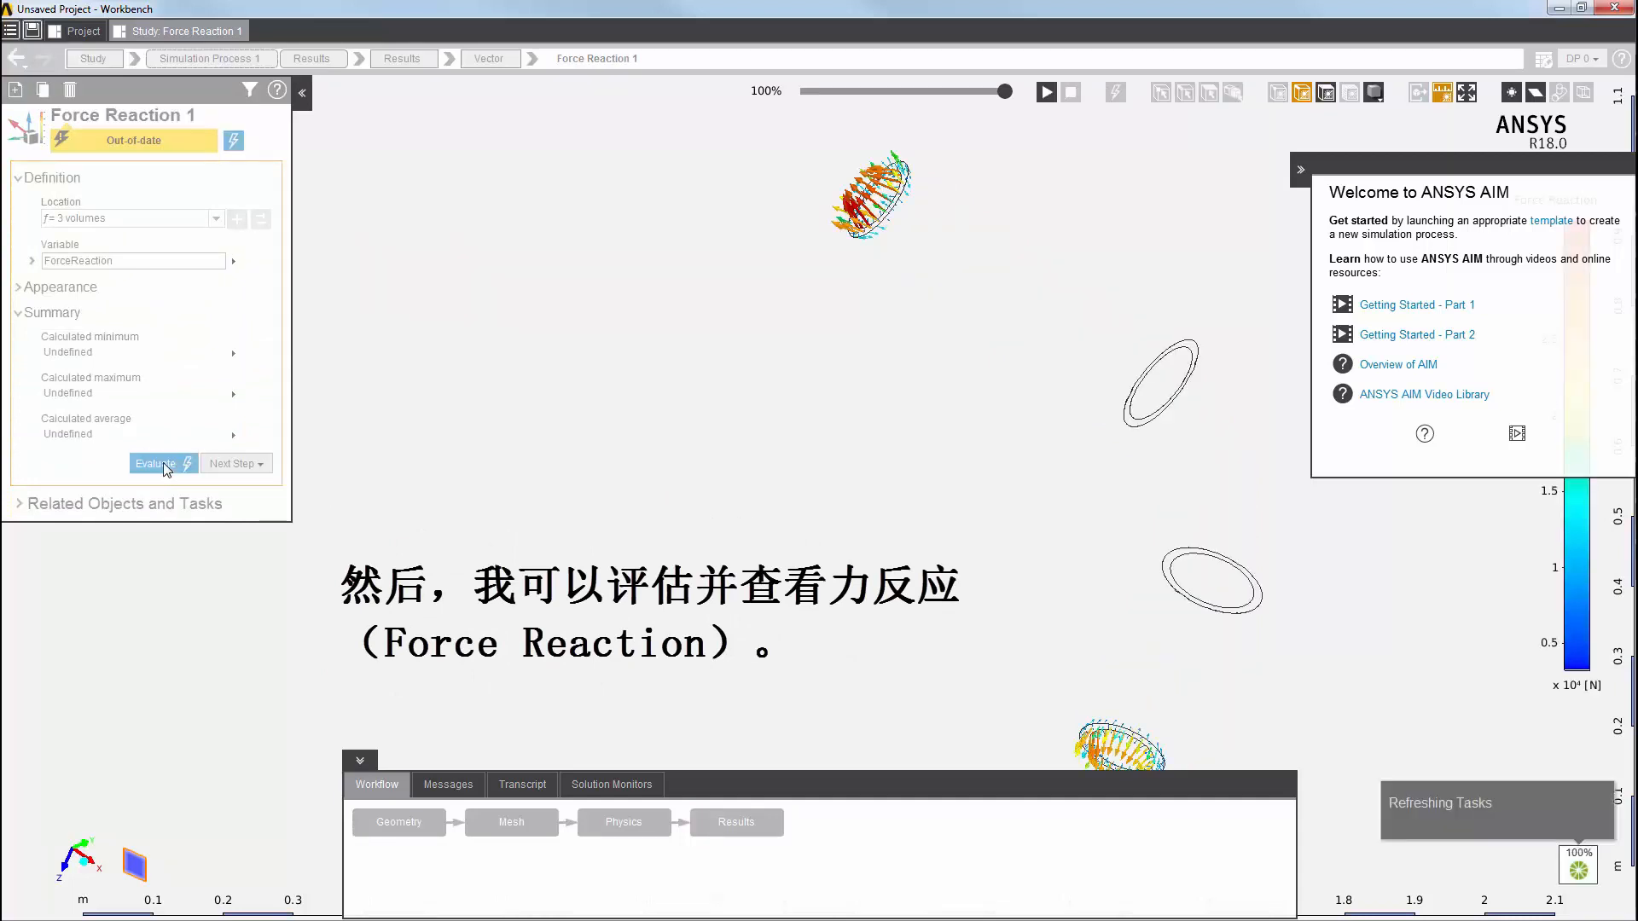
left_click(155, 462)
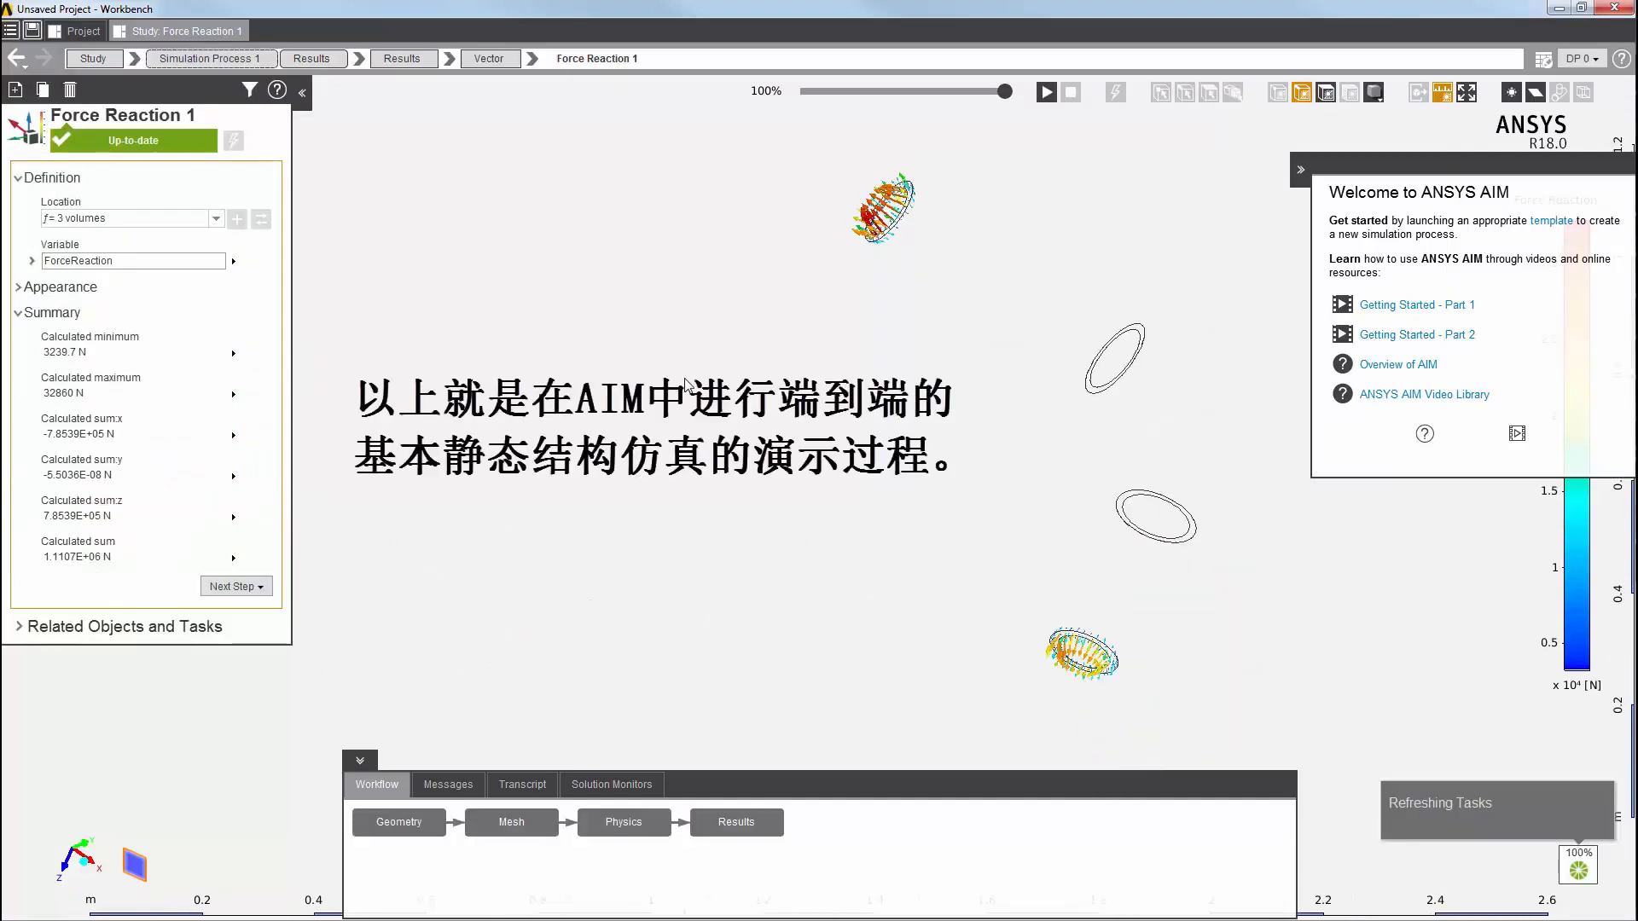